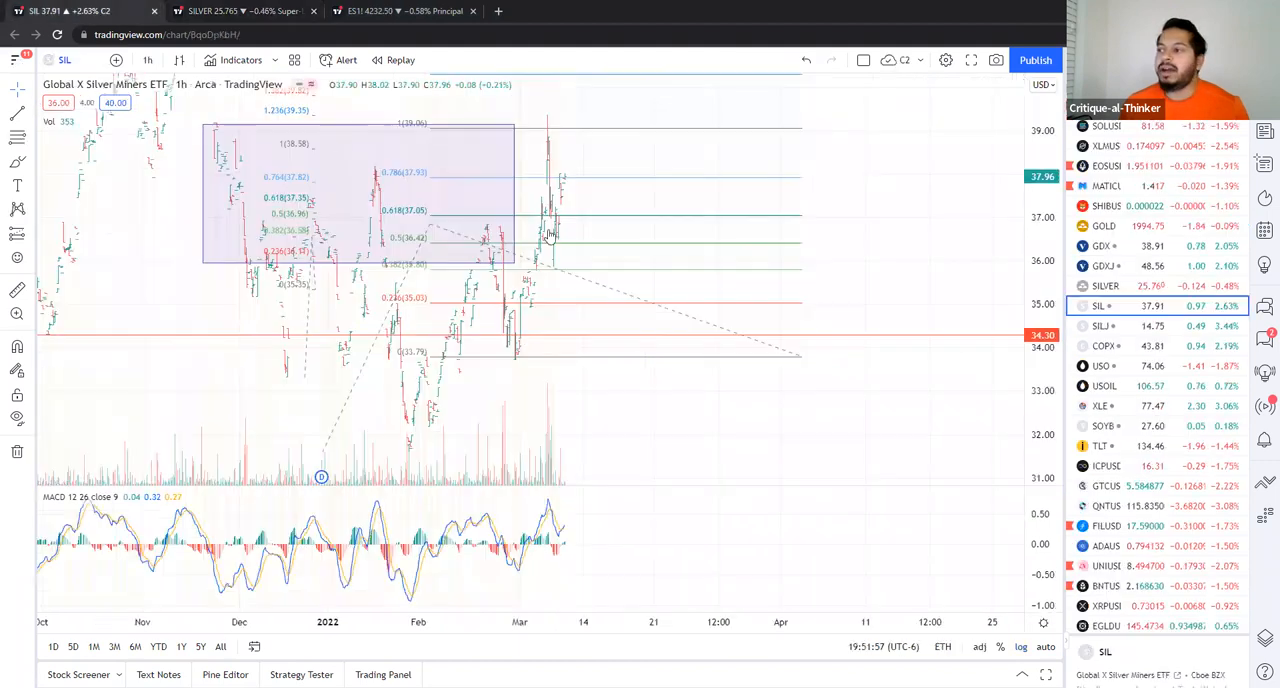
Switch to the browser tab holding the daily SILVER chart layout.
{"action": "left_click", "coordinate": [225, 11]}
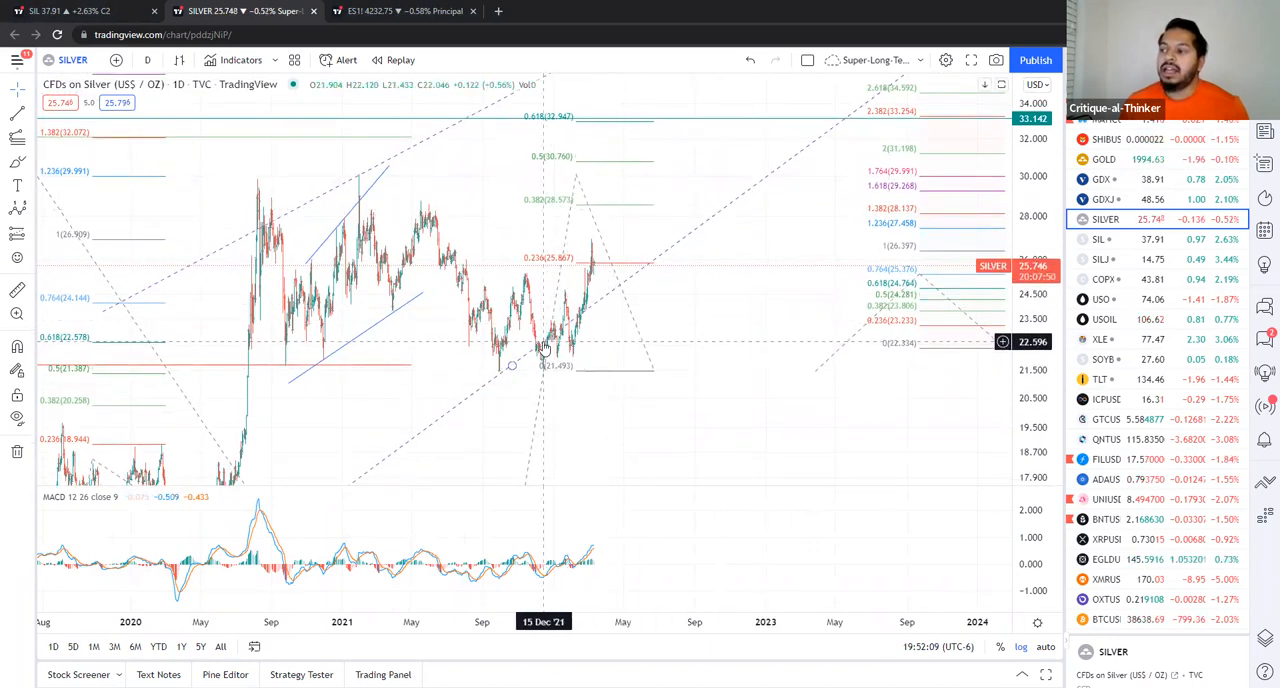
{"action": "mouse_move", "coordinate": [571, 277]}
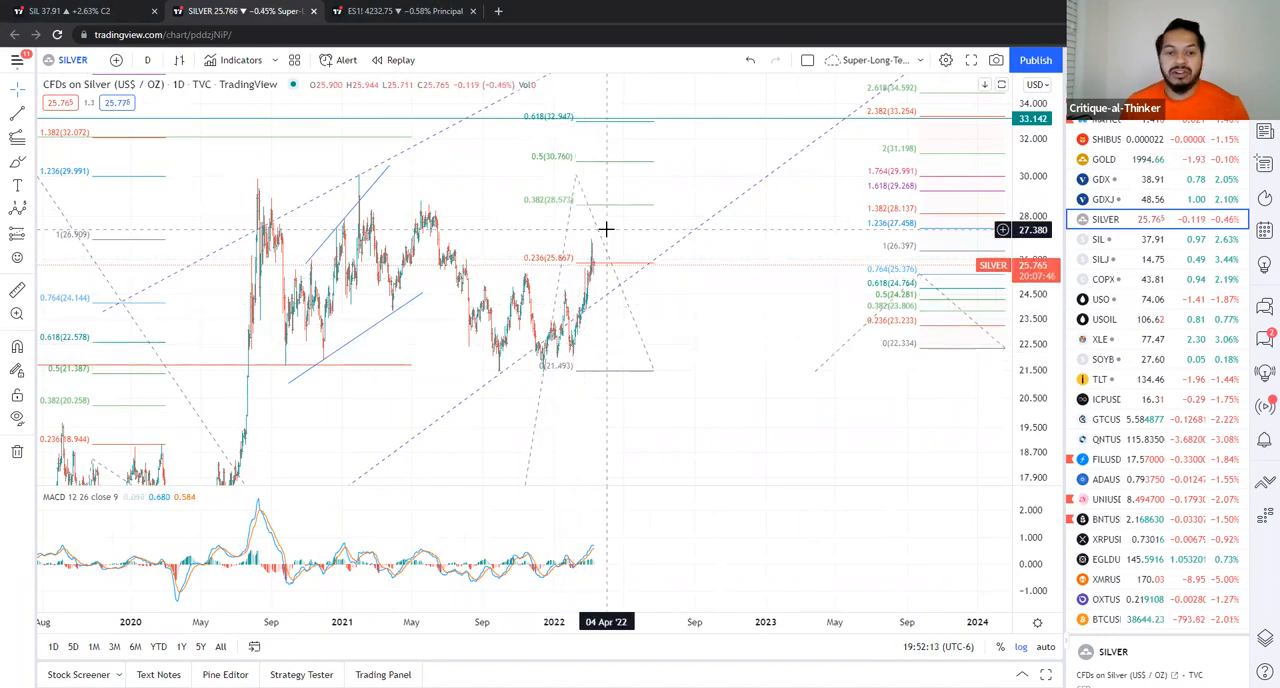
{"action": "mouse_move", "coordinate": [722, 205]}
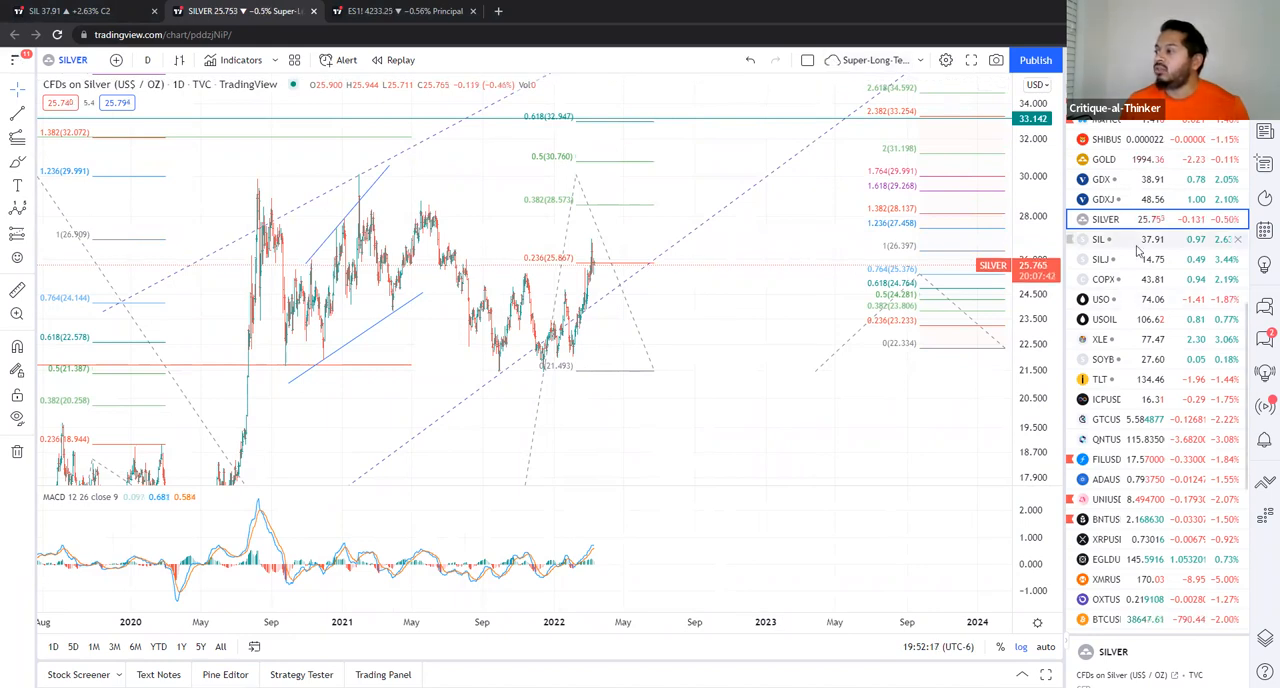
Select SIL in the watchlist to load its daily wave-count chart.
{"action": "left_click", "coordinate": [1100, 239]}
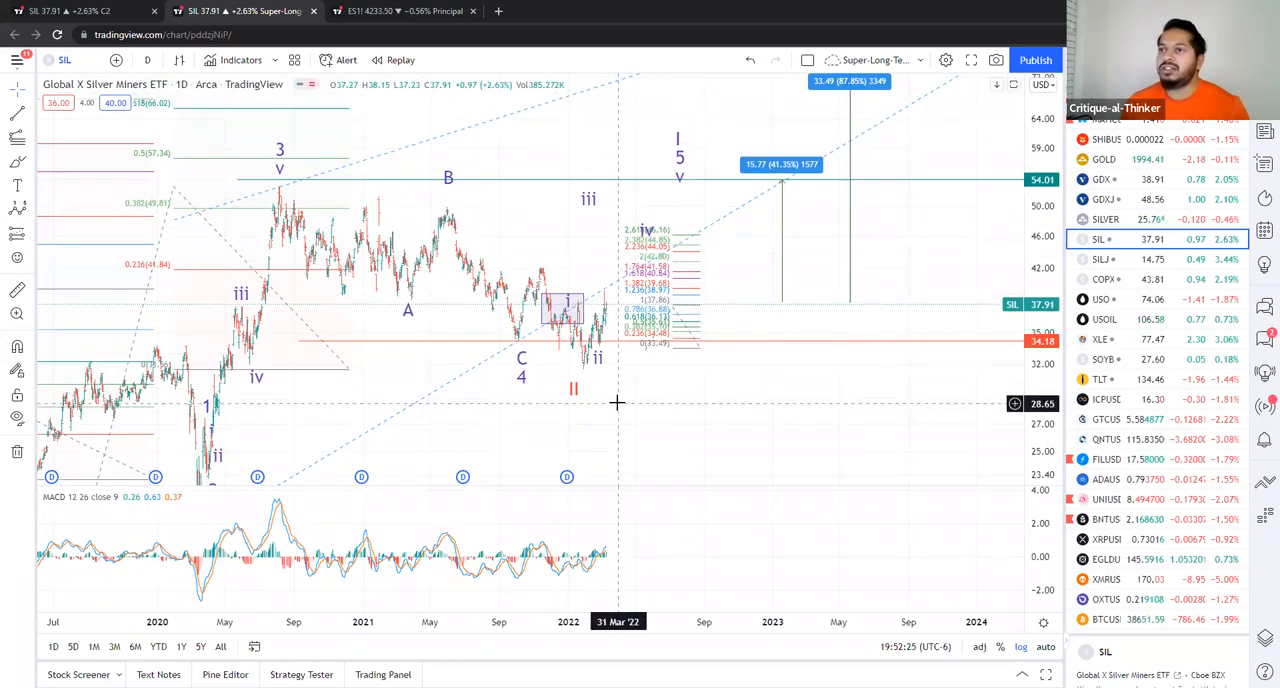
{"action": "mouse_move", "coordinate": [645, 404]}
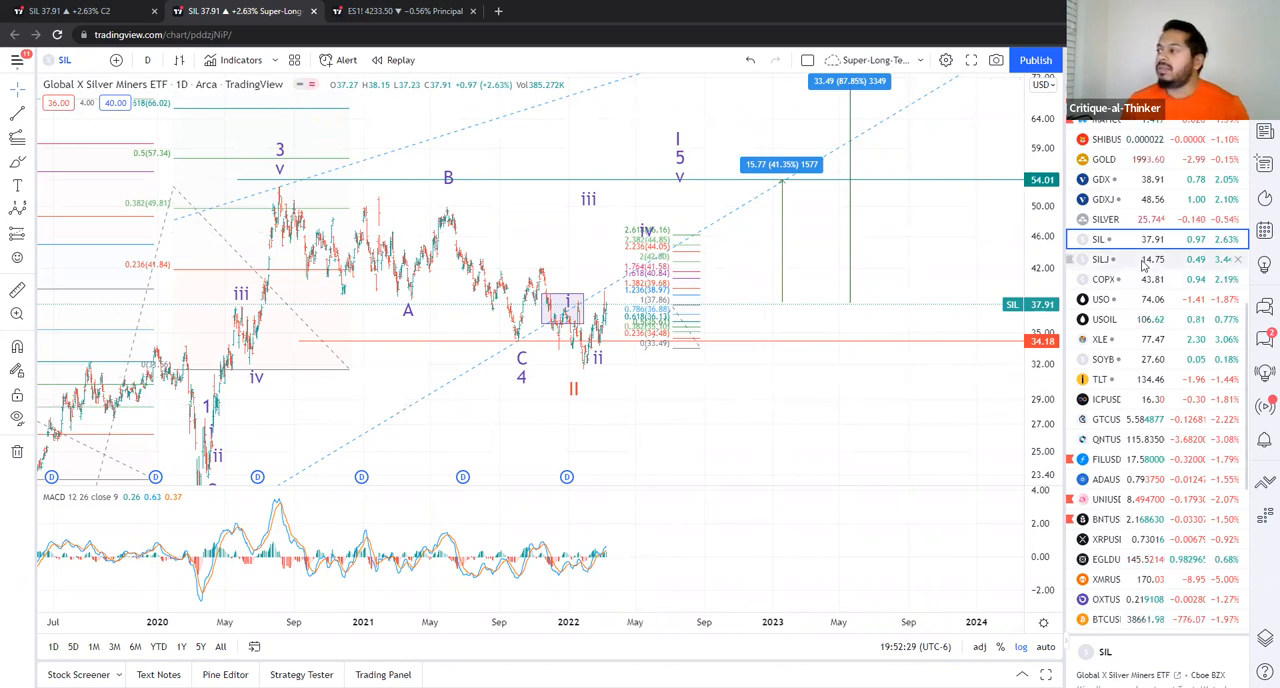
{"action": "left_click", "coordinate": [1105, 259]}
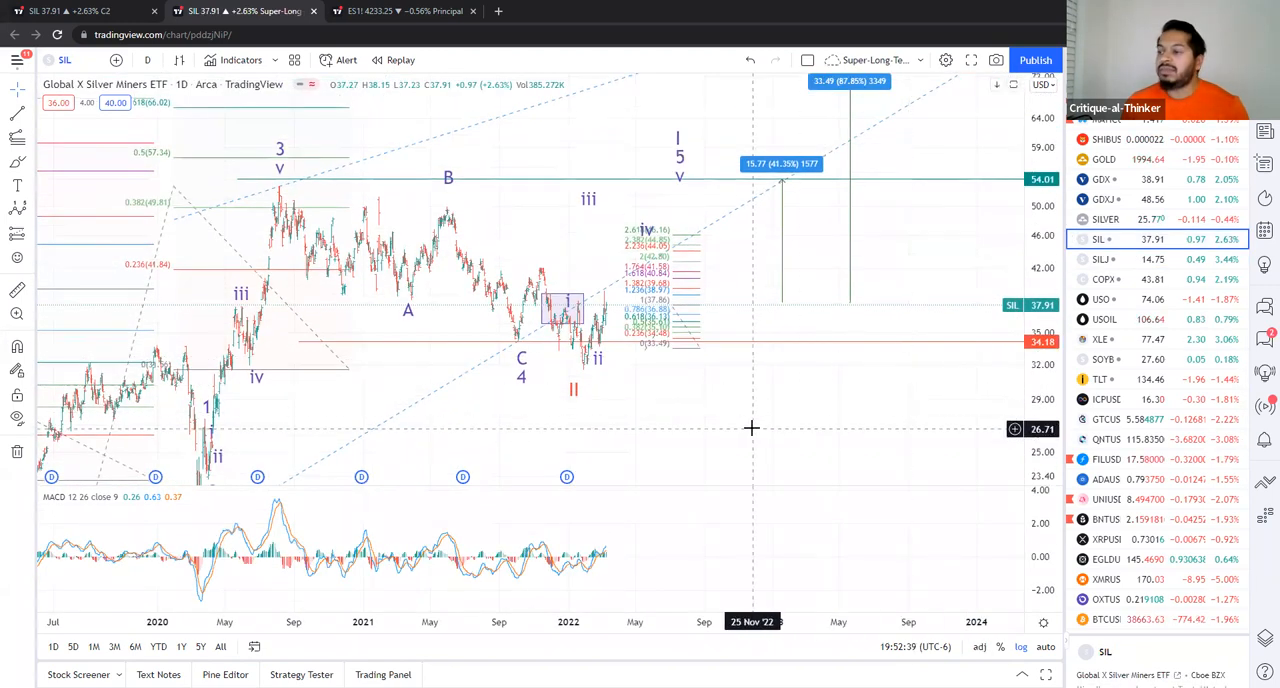
{"action": "mouse_move", "coordinate": [758, 430]}
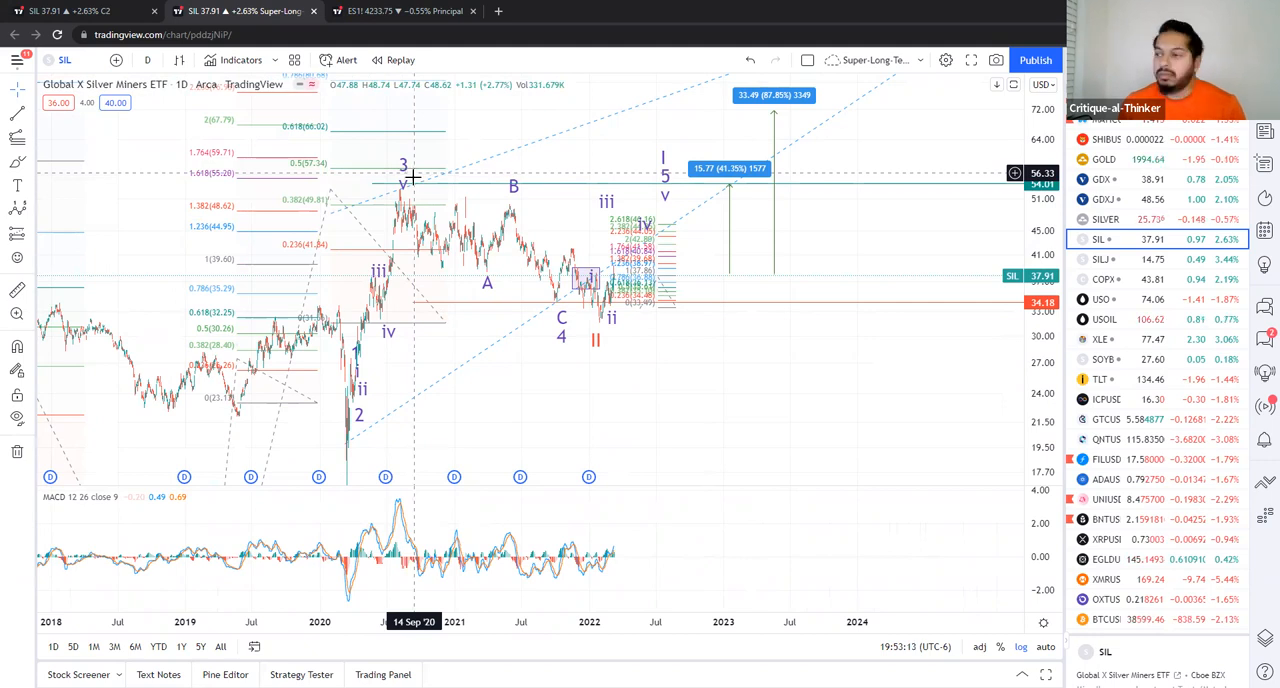
{"action": "mouse_move", "coordinate": [540, 238]}
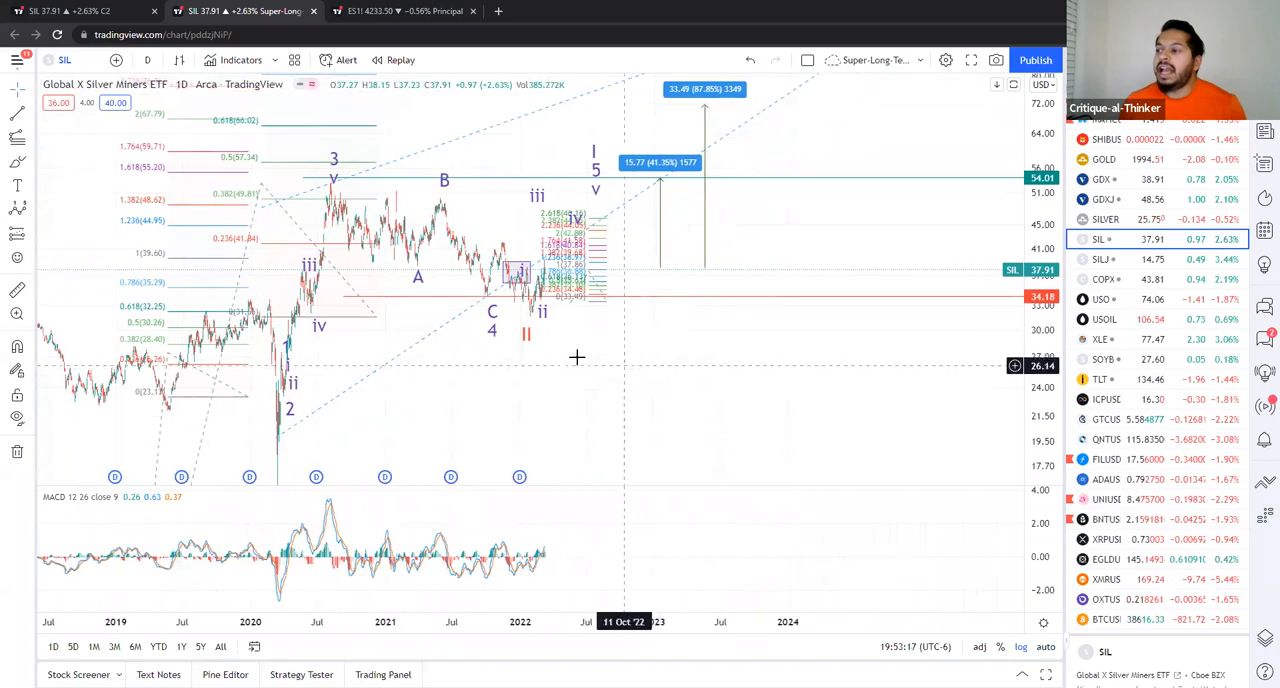
{"action": "mouse_move", "coordinate": [560, 318]}
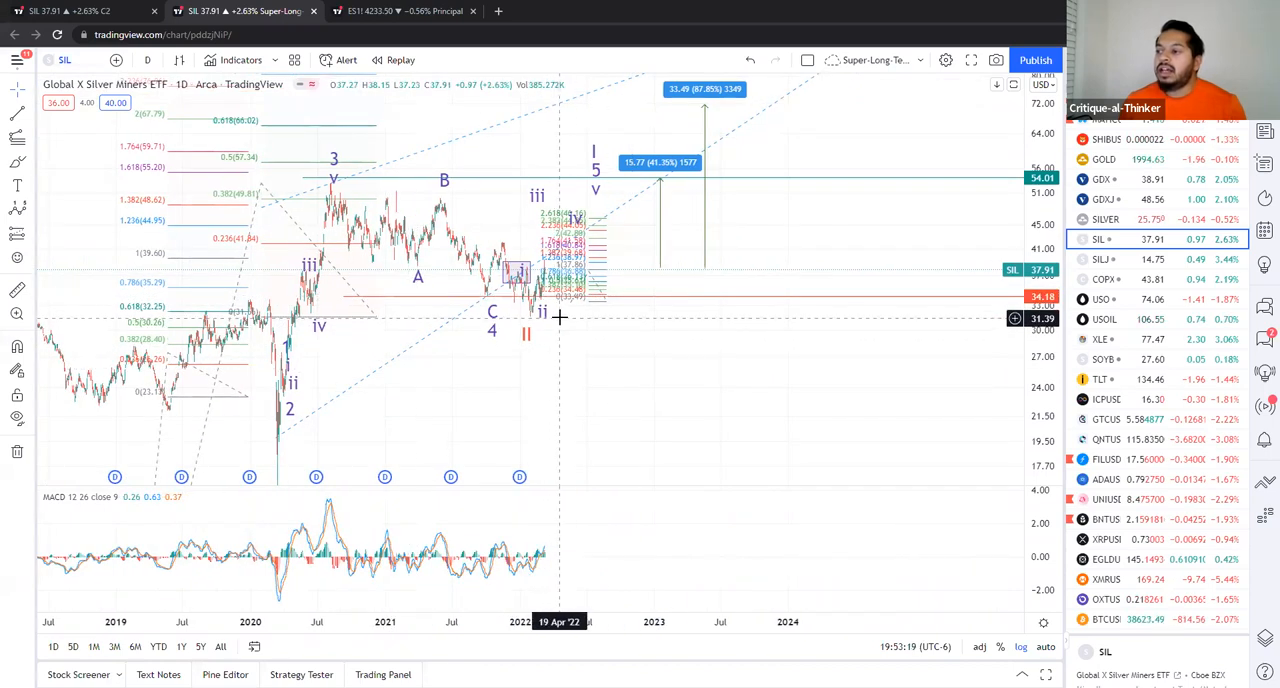
{"action": "mouse_move", "coordinate": [571, 317]}
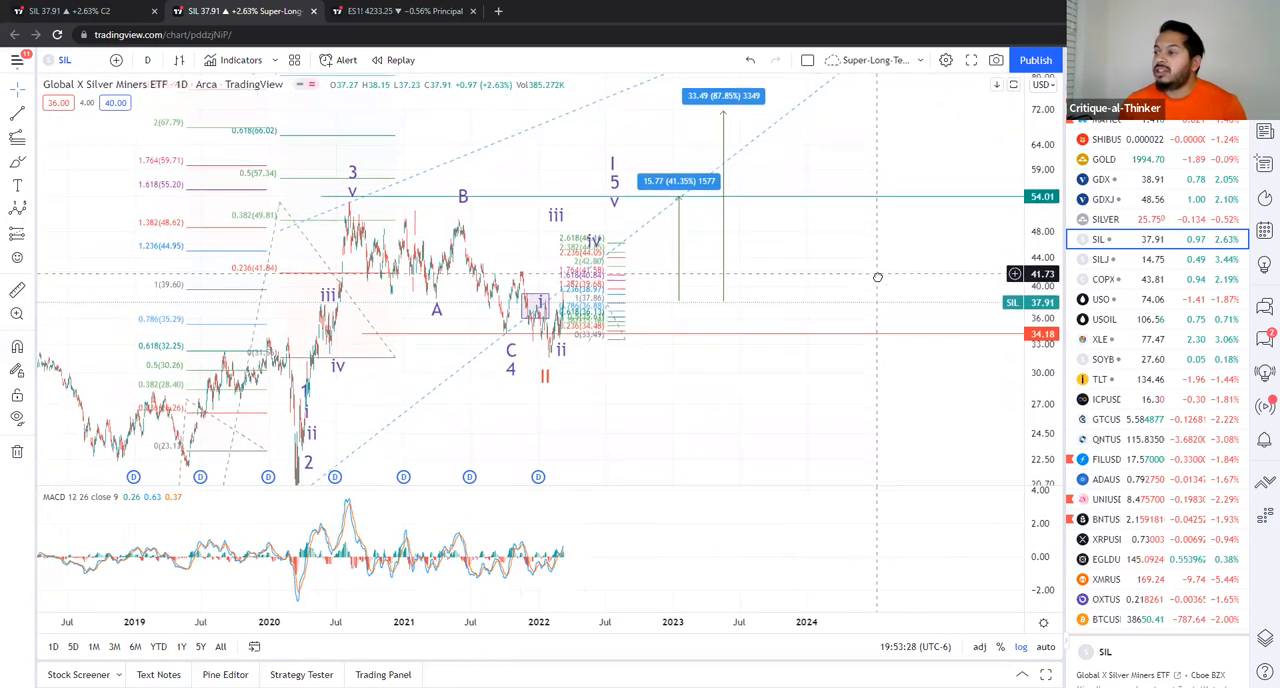
{"action": "mouse_move", "coordinate": [568, 299]}
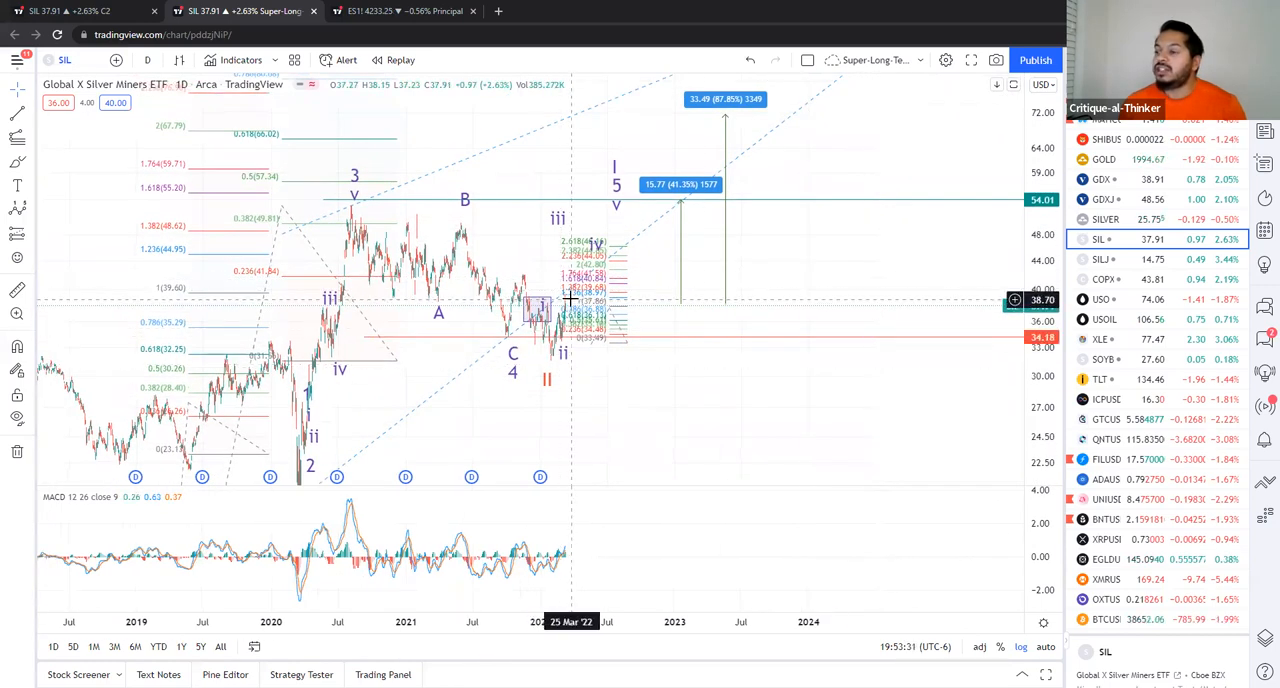
{"action": "mouse_move", "coordinate": [817, 392]}
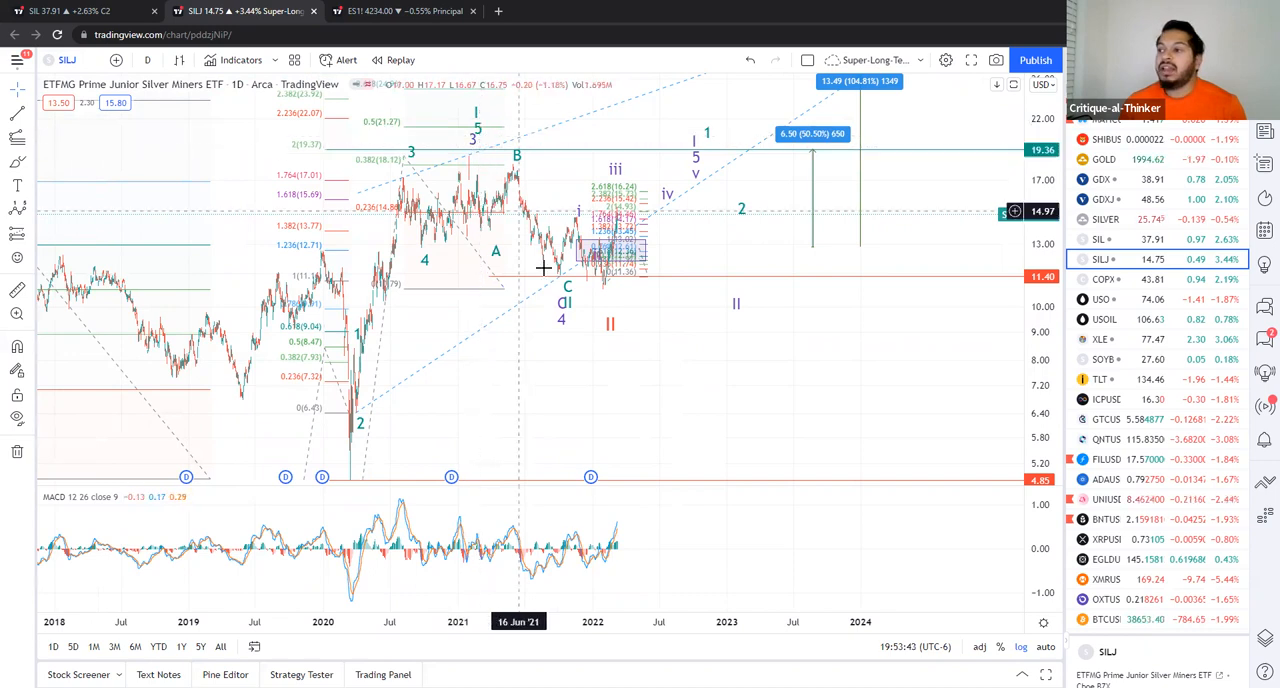
{"action": "mouse_move", "coordinate": [612, 295]}
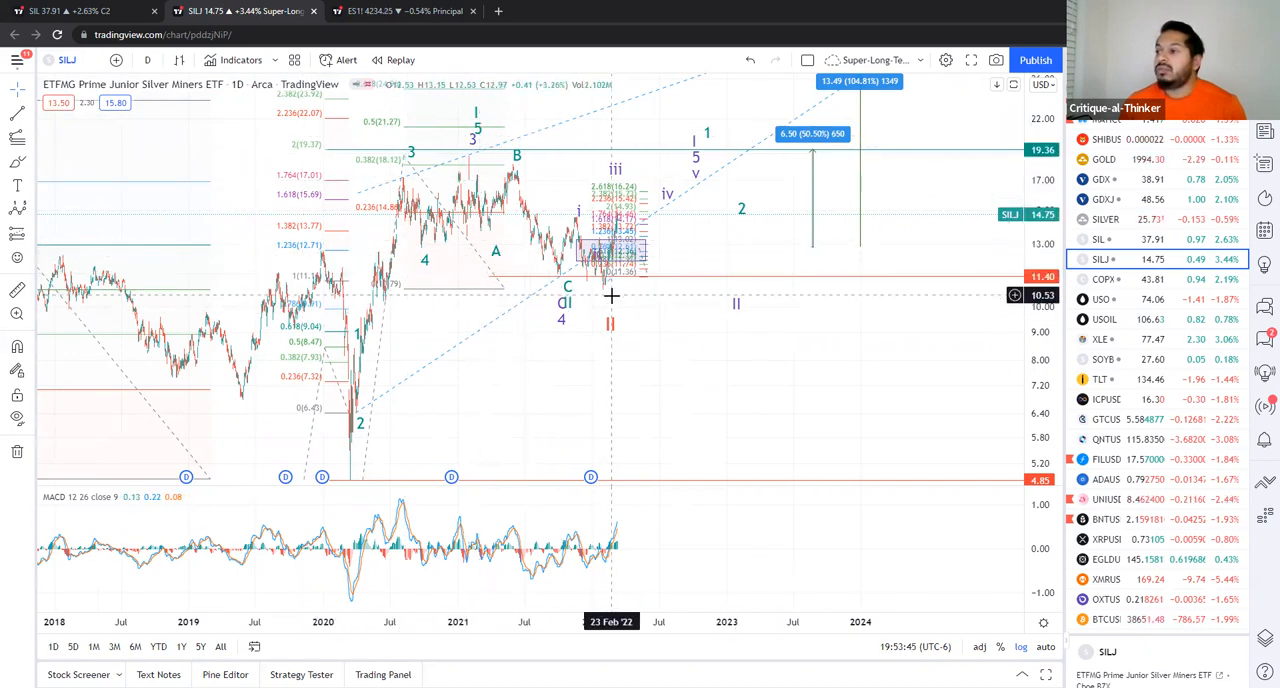
{"action": "mouse_move", "coordinate": [764, 361]}
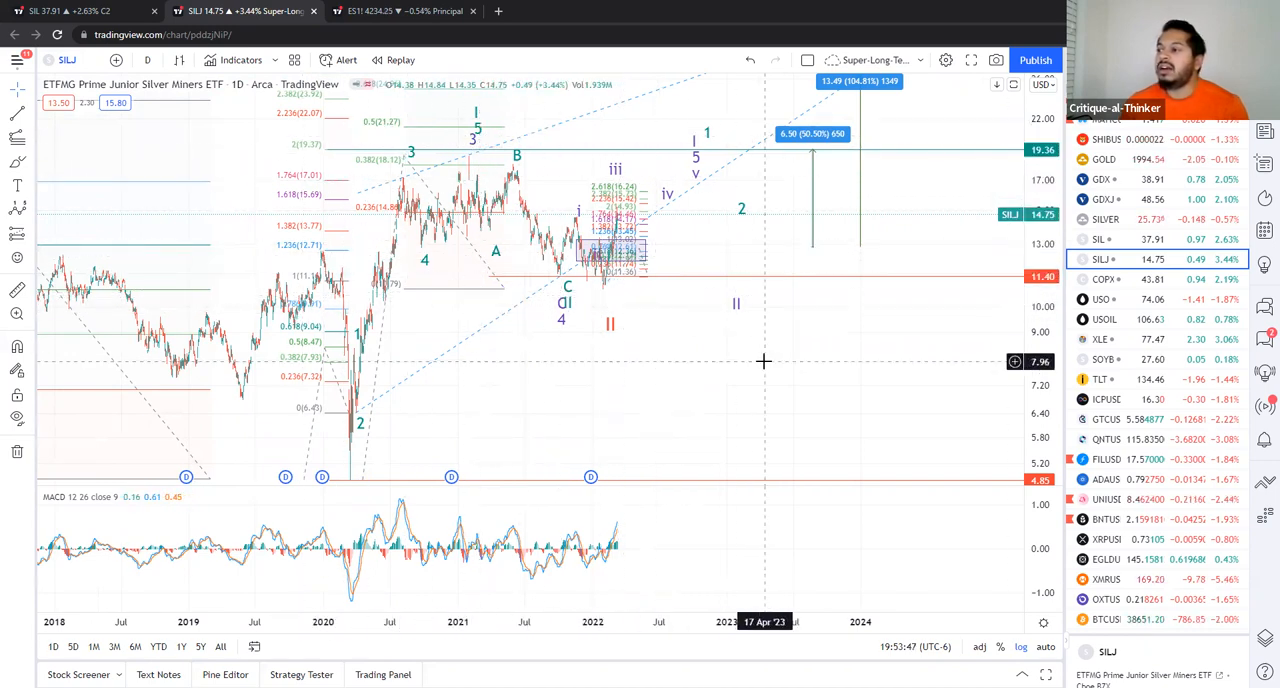
{"action": "mouse_move", "coordinate": [872, 353]}
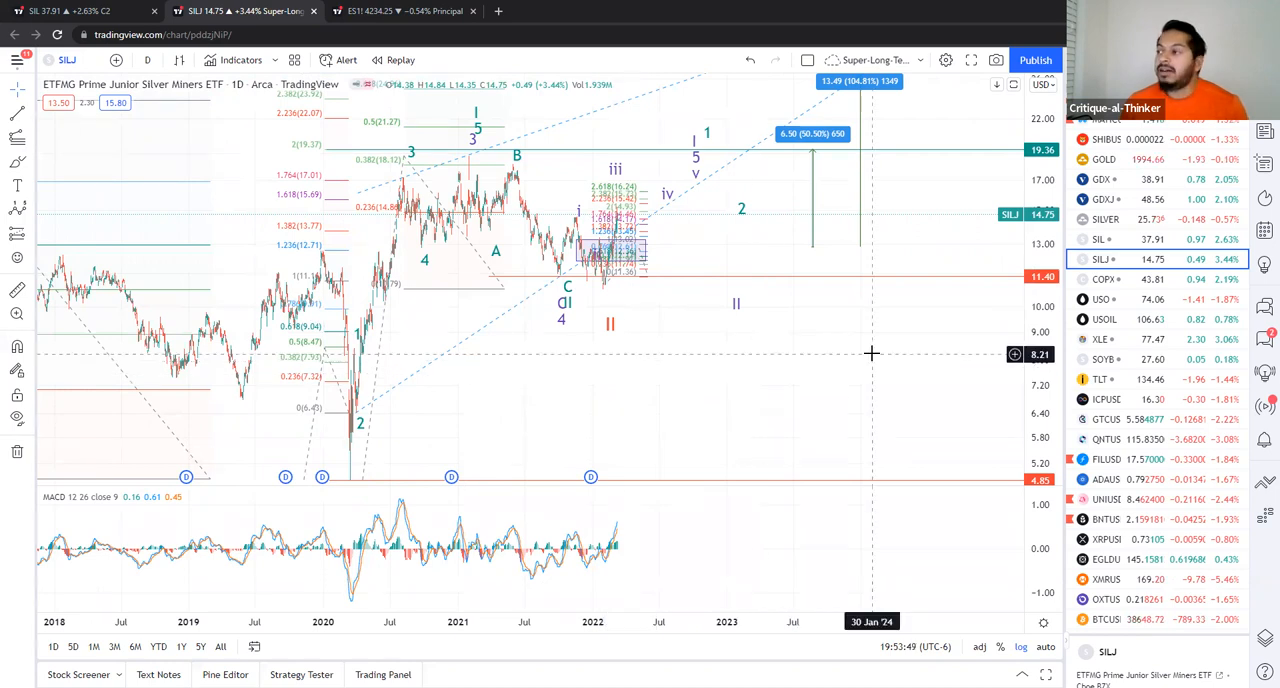
{"action": "mouse_move", "coordinate": [615, 308]}
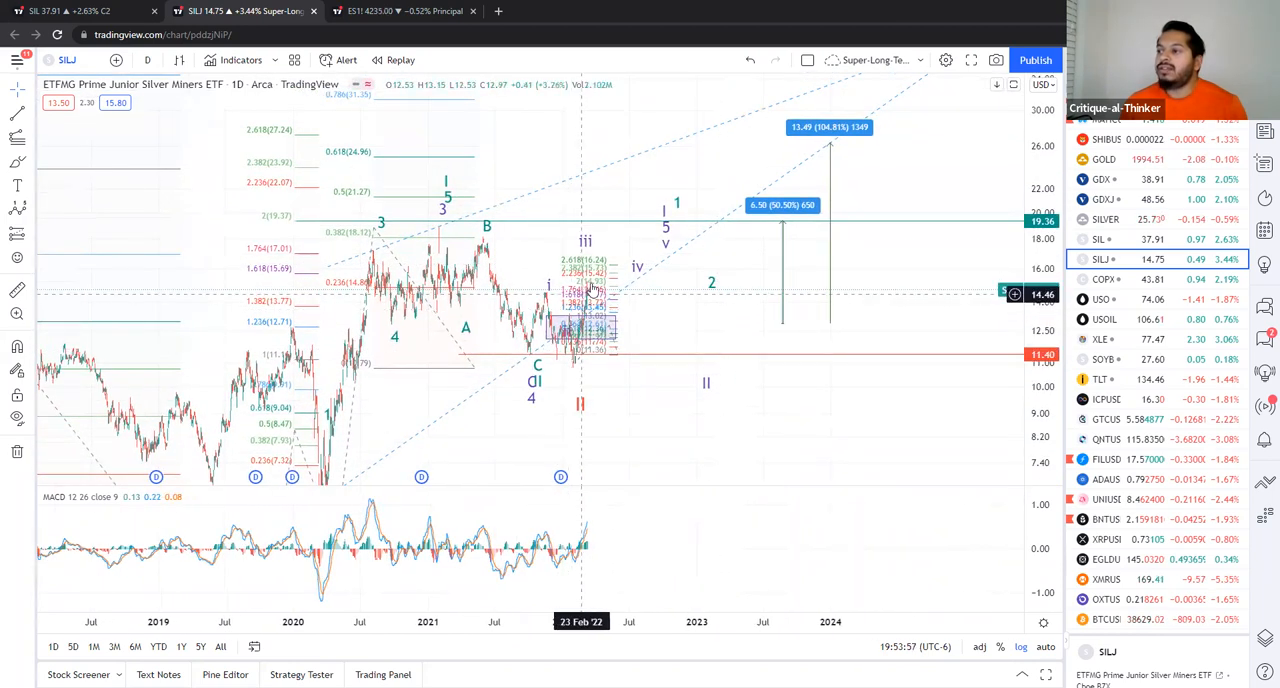
{"action": "mouse_move", "coordinate": [375, 287]}
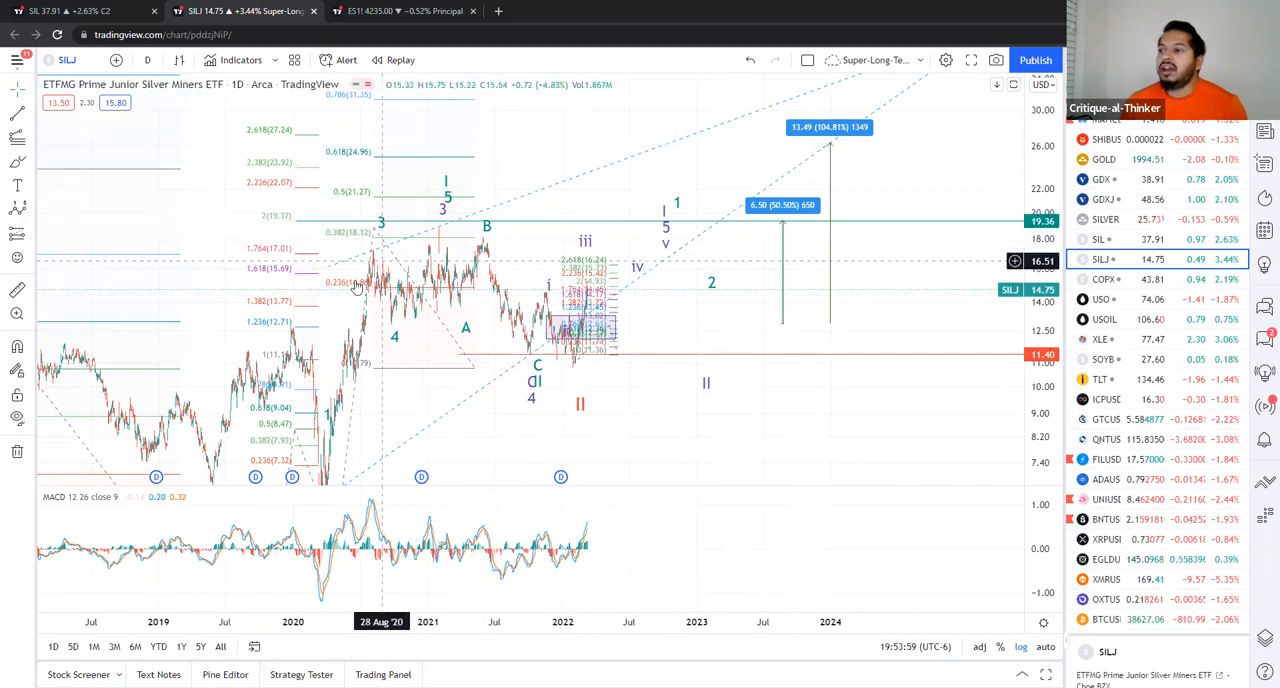
{"action": "mouse_move", "coordinate": [477, 155]}
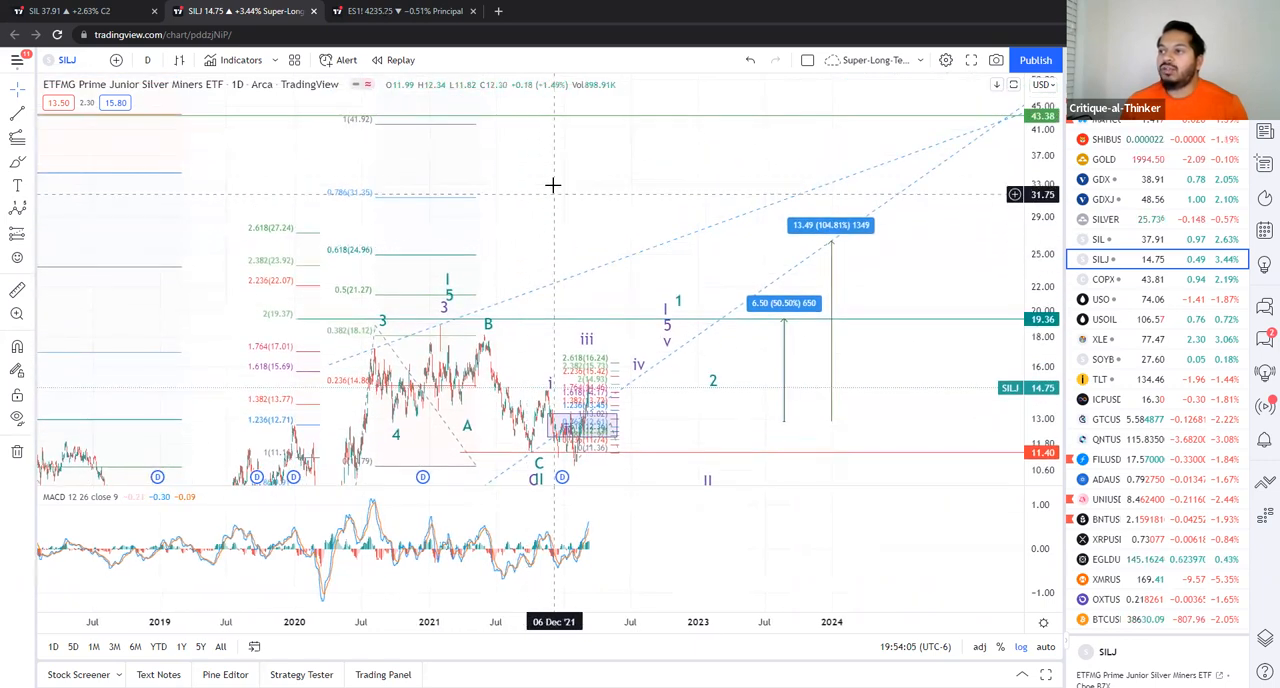
{"action": "mouse_move", "coordinate": [656, 210]}
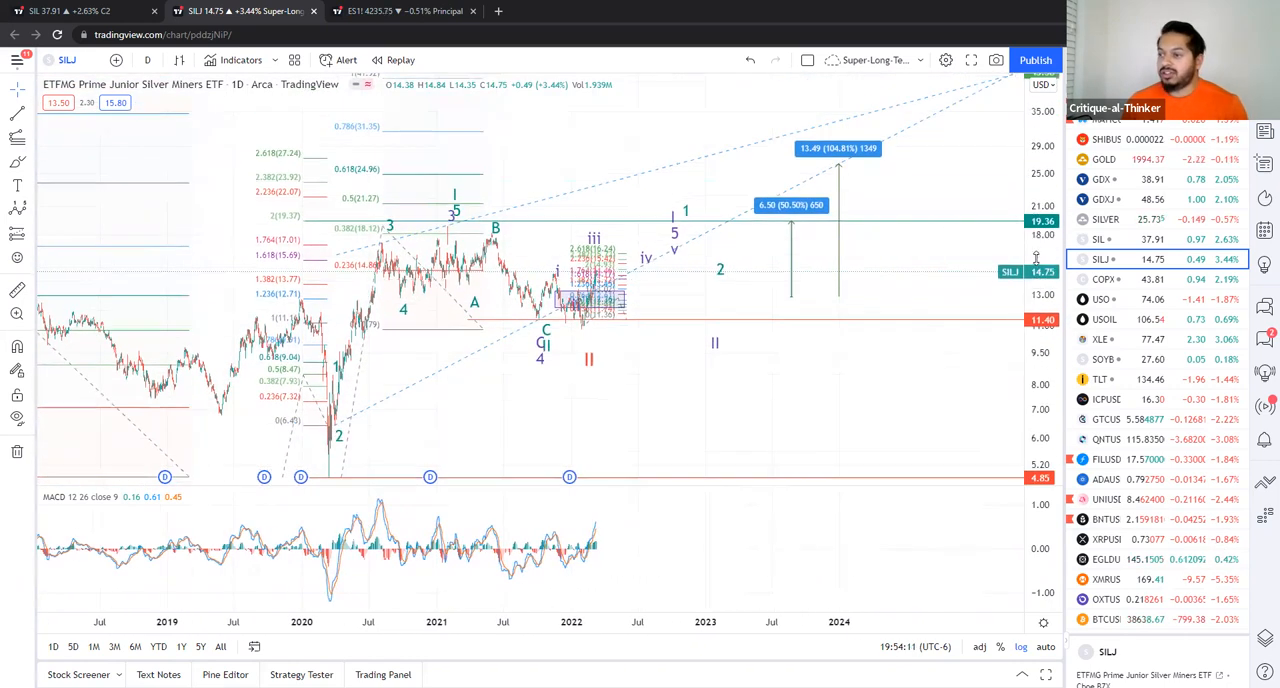
{"action": "mouse_move", "coordinate": [860, 365]}
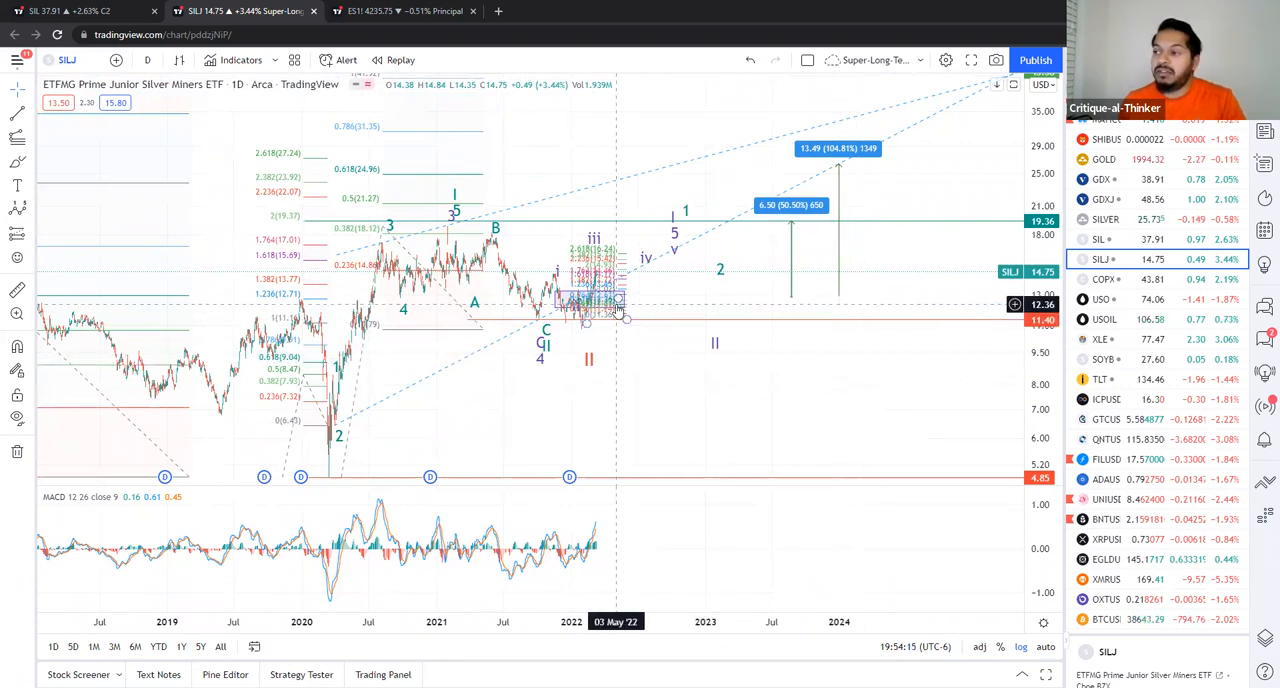
{"action": "mouse_move", "coordinate": [795, 406]}
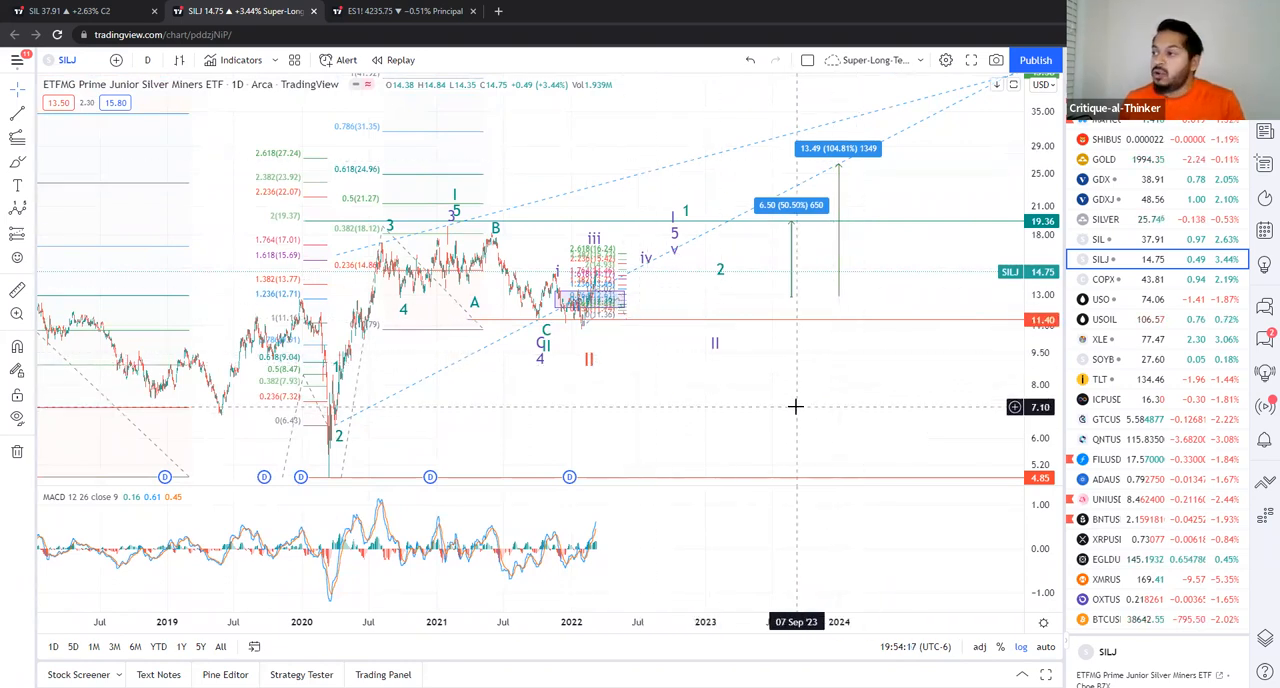
{"action": "mouse_move", "coordinate": [775, 392]}
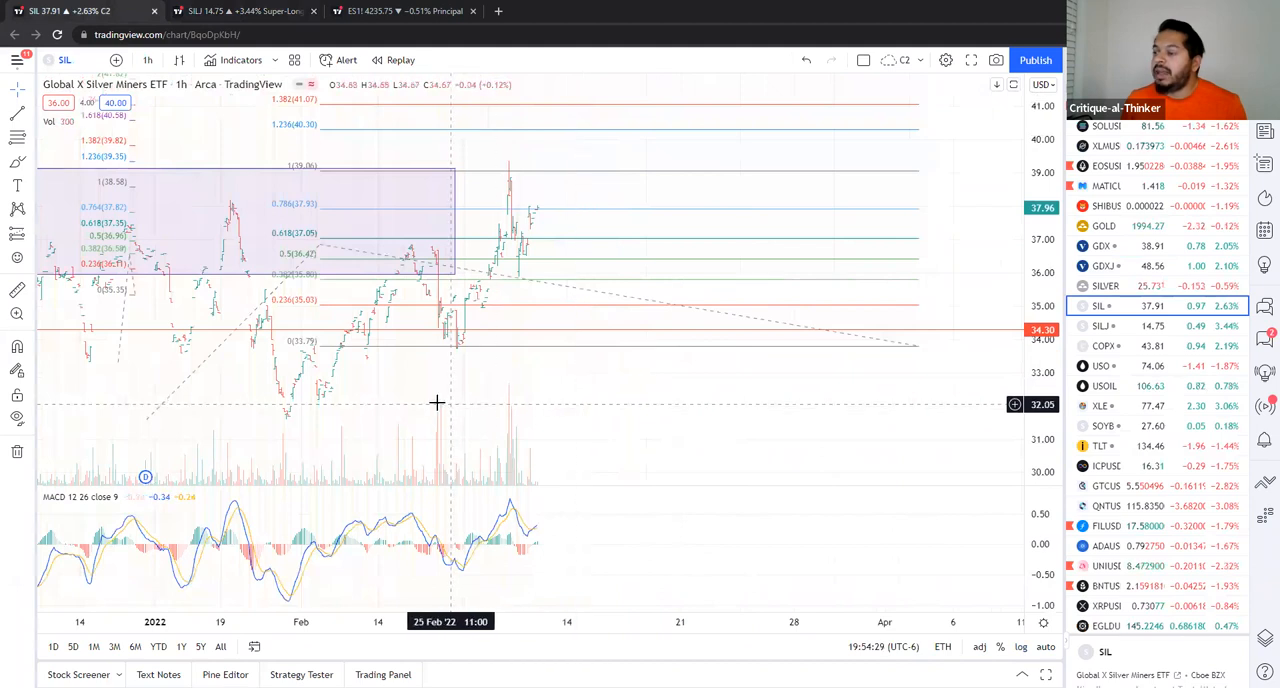
{"action": "mouse_move", "coordinate": [772, 408]}
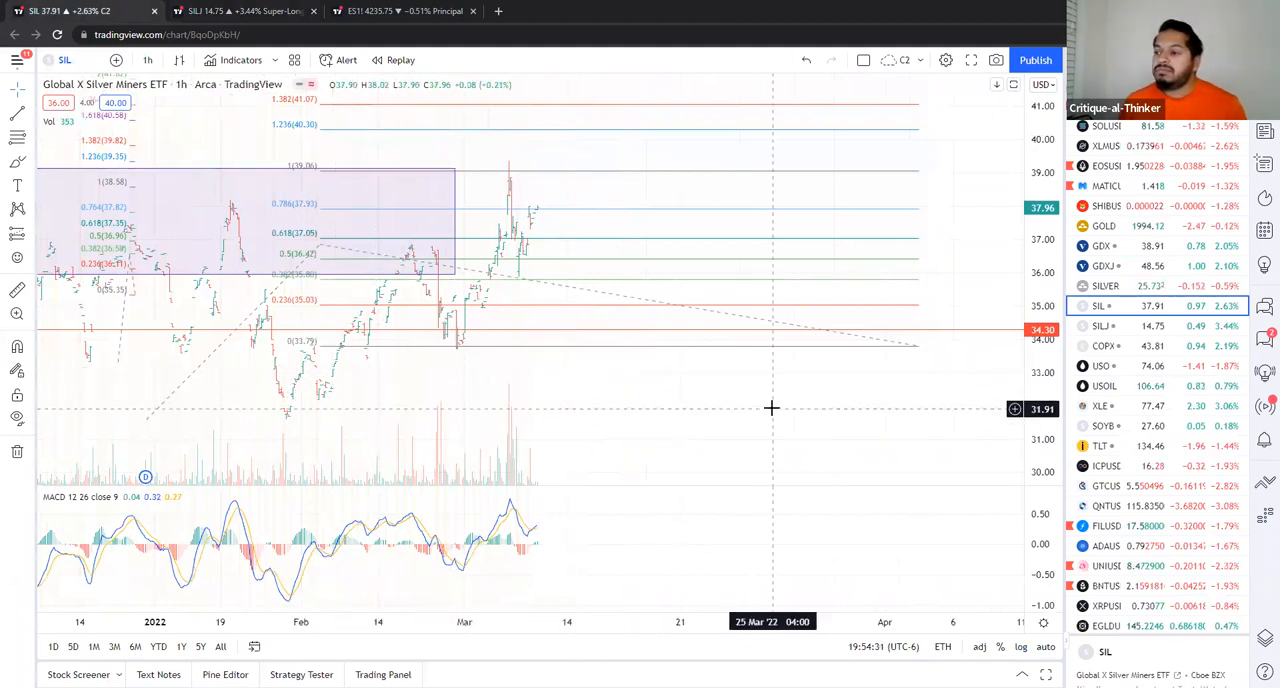
{"action": "mouse_move", "coordinate": [300, 340]}
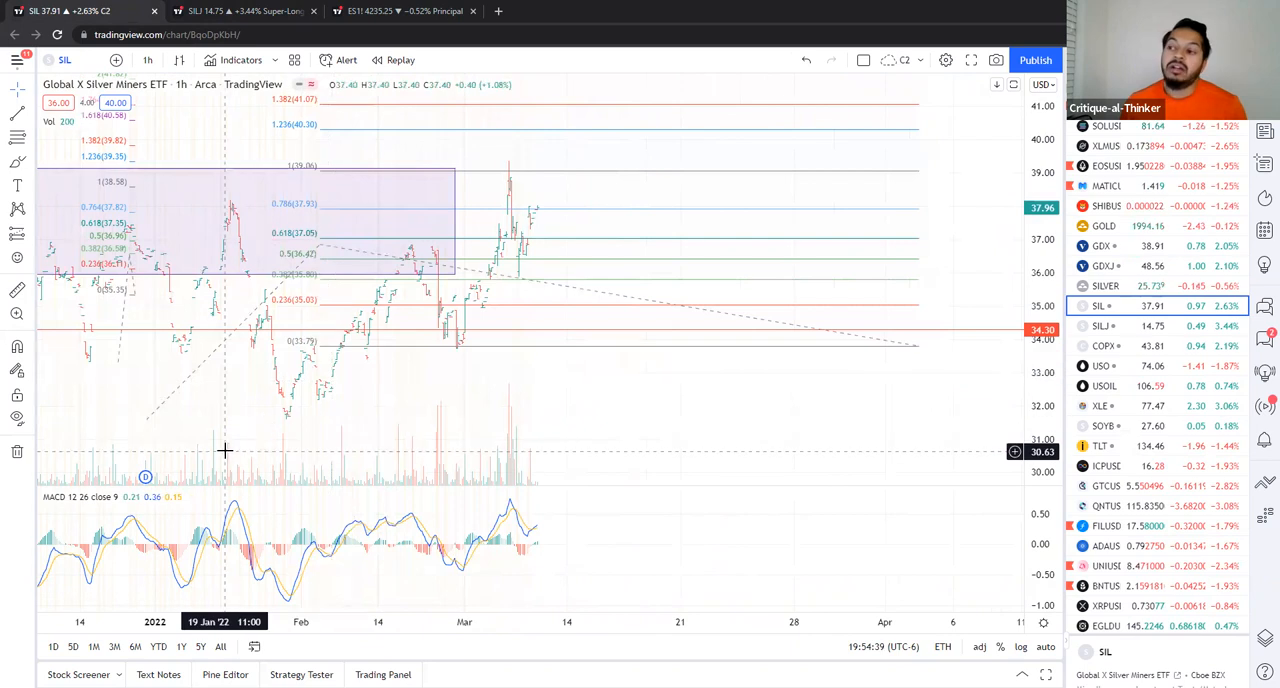
{"action": "mouse_move", "coordinate": [347, 292]}
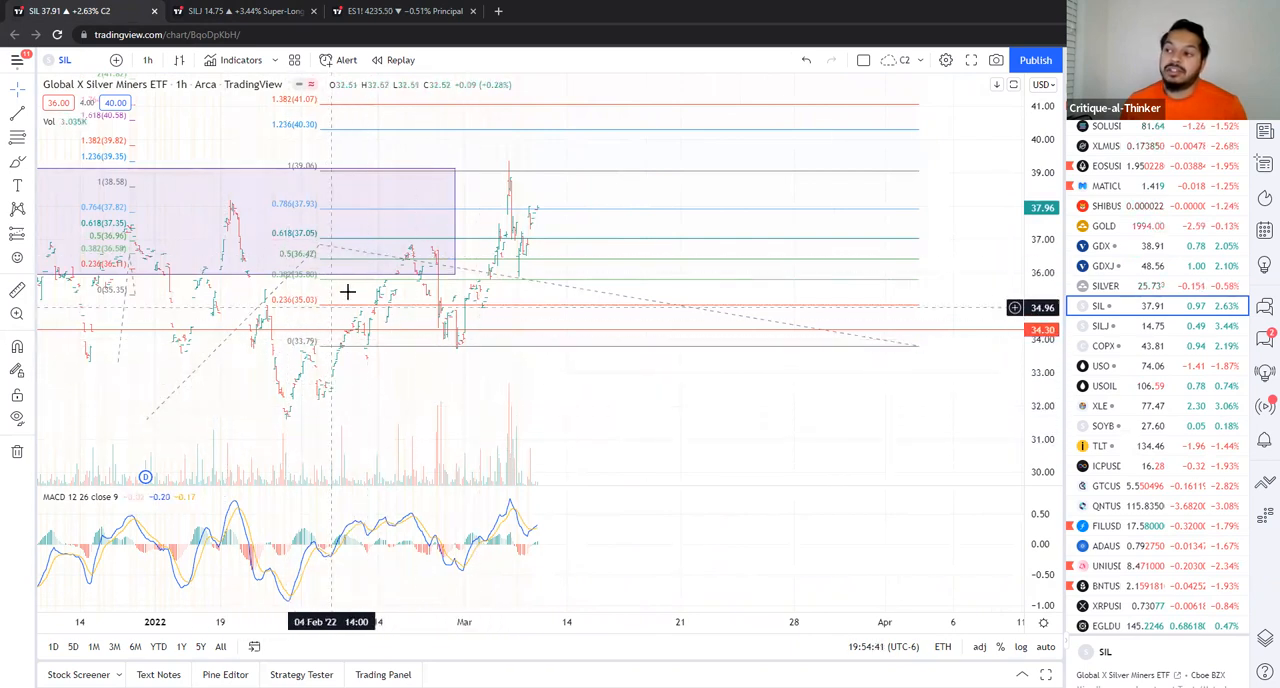
{"action": "mouse_move", "coordinate": [516, 312]}
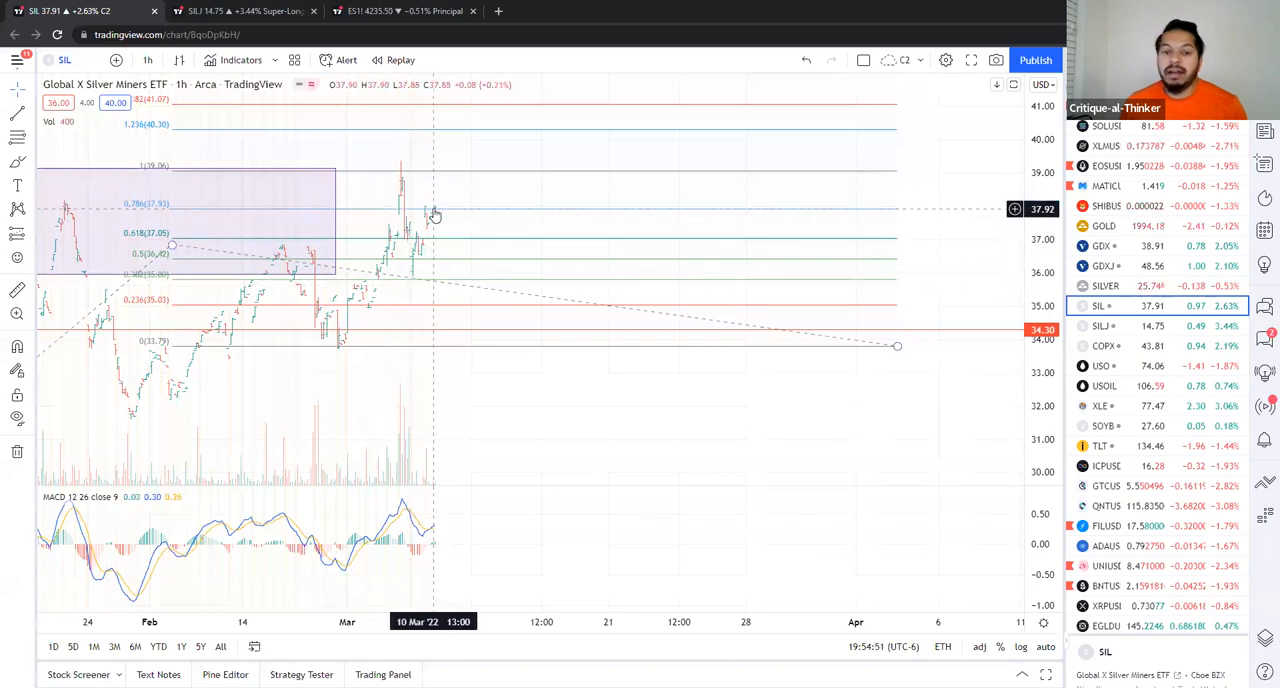
{"action": "mouse_move", "coordinate": [466, 296]}
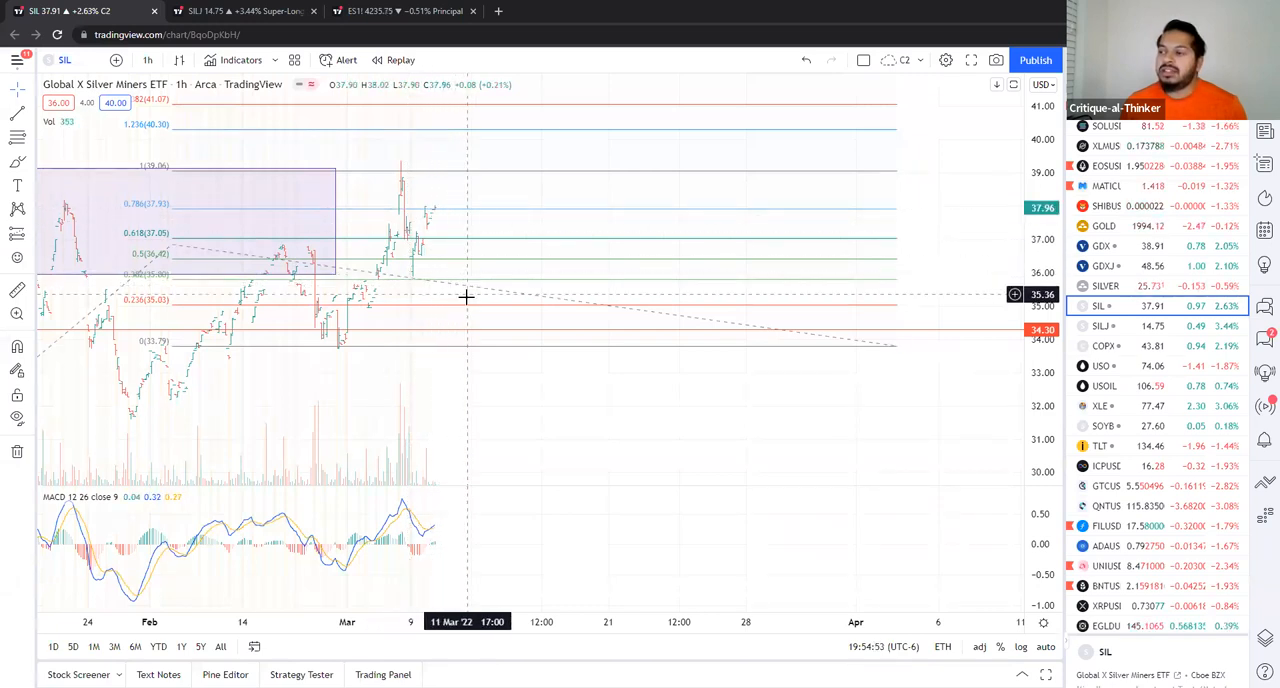
{"action": "mouse_move", "coordinate": [490, 308]}
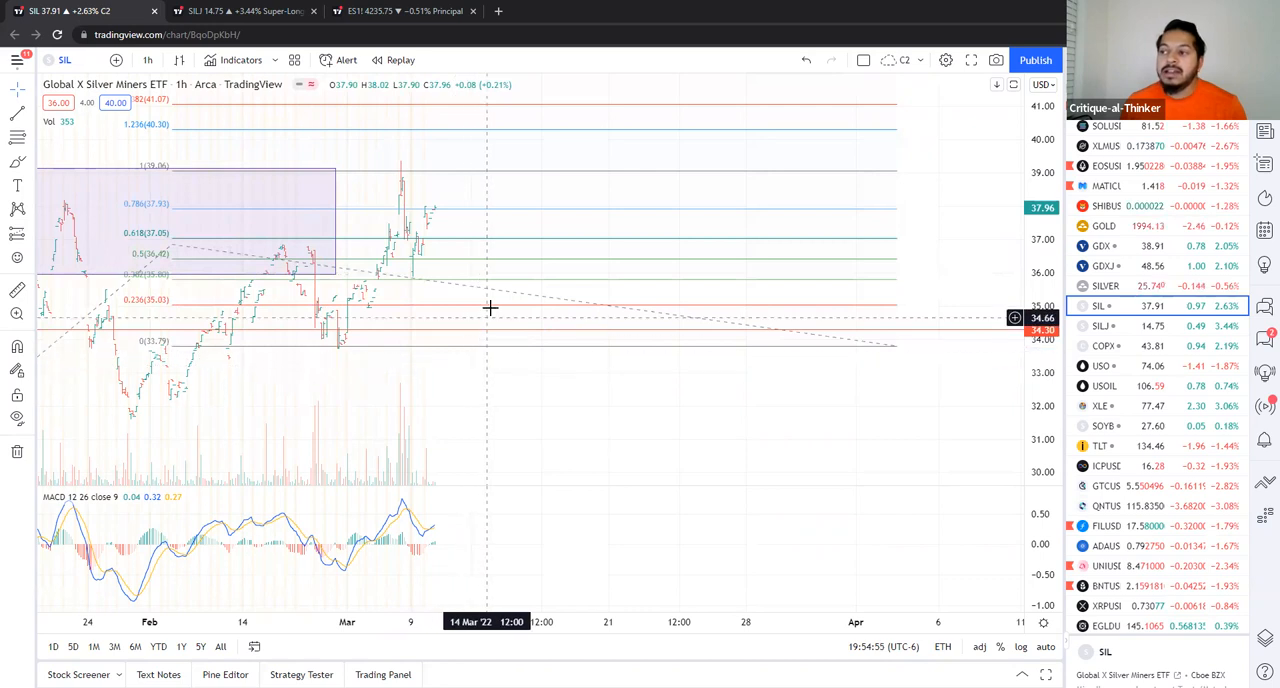
{"action": "mouse_move", "coordinate": [531, 223]}
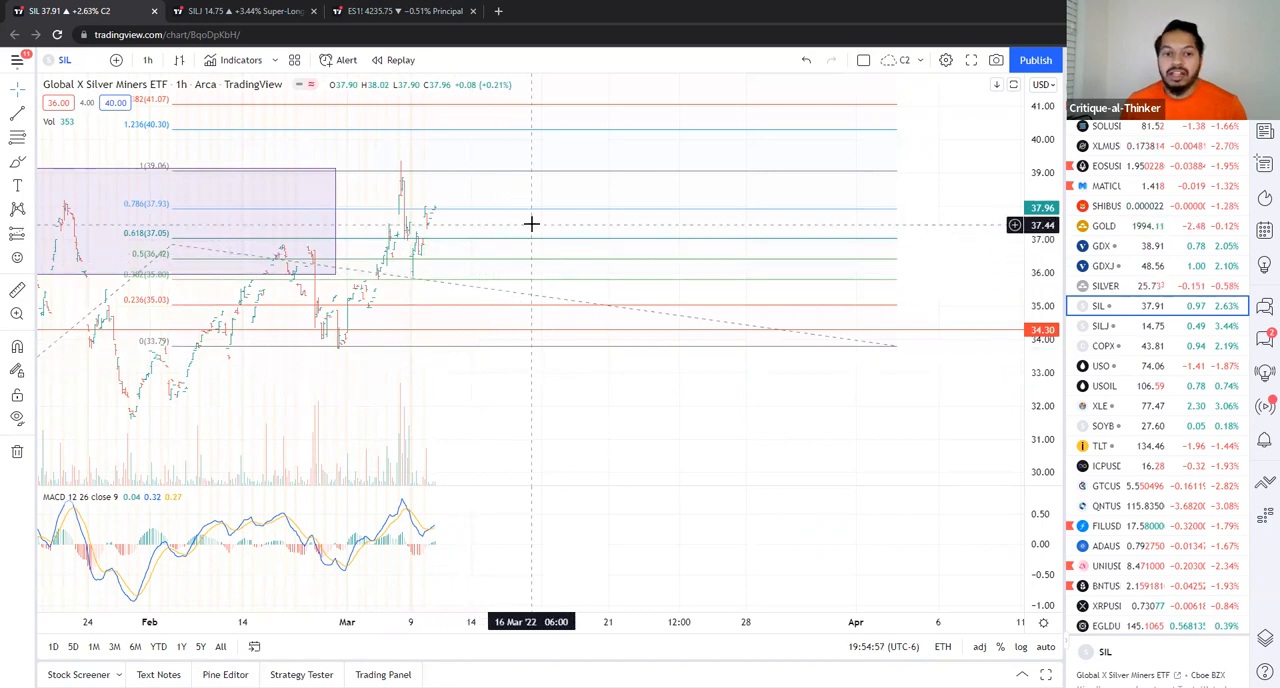
{"action": "mouse_move", "coordinate": [673, 173]}
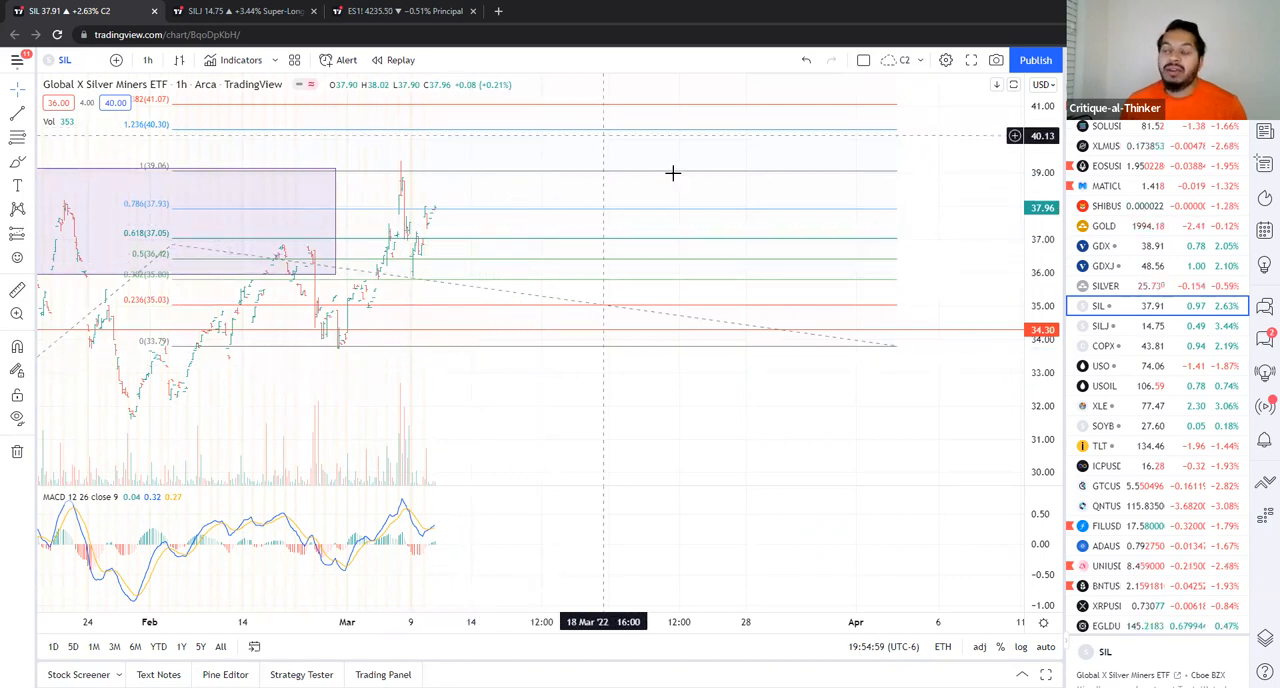
{"action": "mouse_move", "coordinate": [683, 178]}
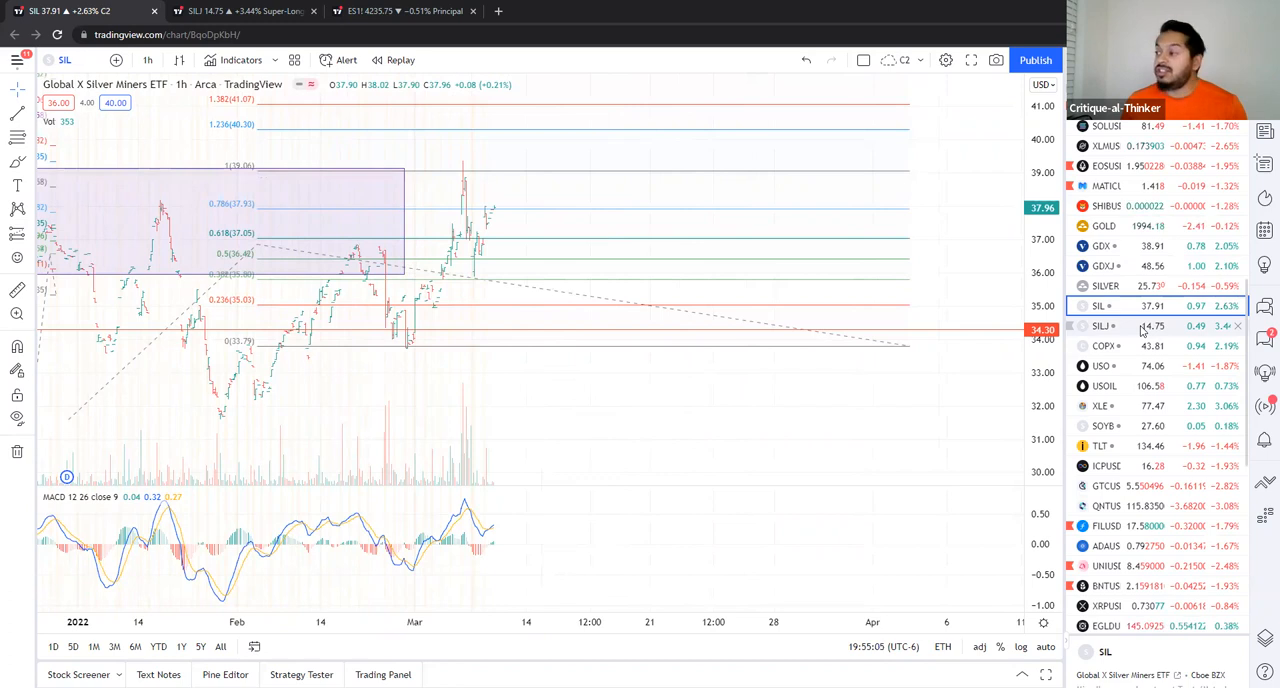
Select SILJ in the watchlist to replace the SIL hourly chart.
{"action": "left_click", "coordinate": [1103, 325]}
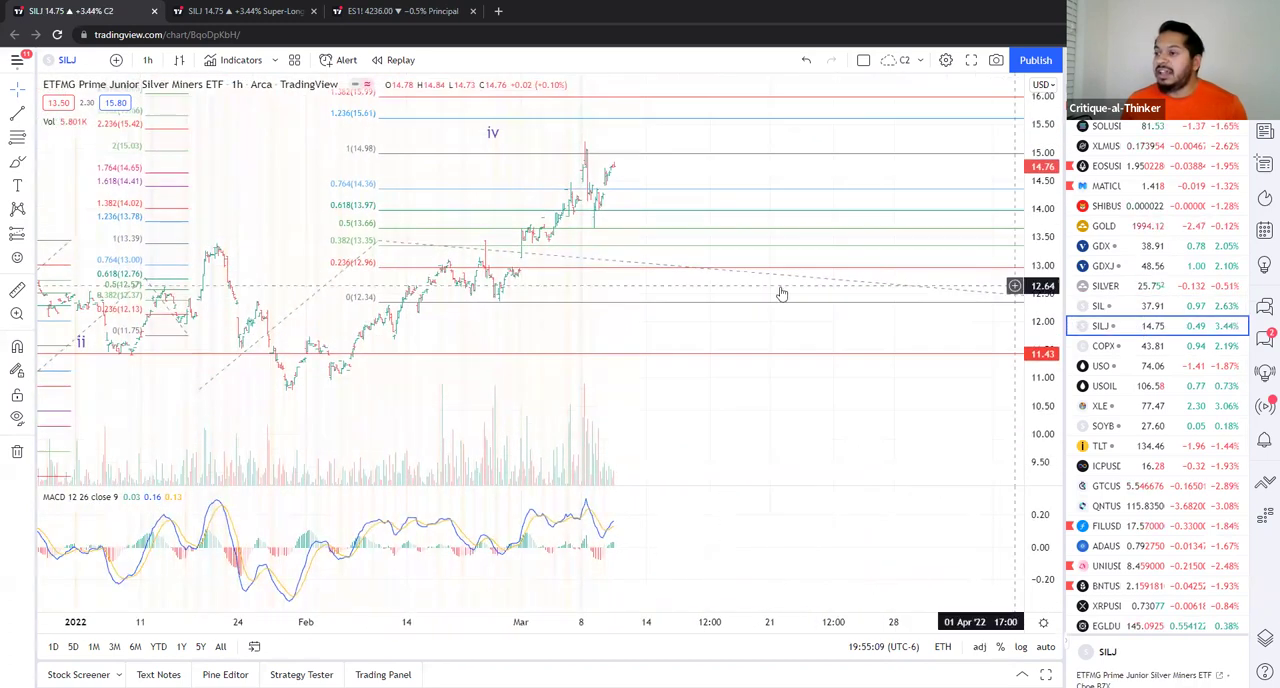
{"action": "mouse_move", "coordinate": [297, 376]}
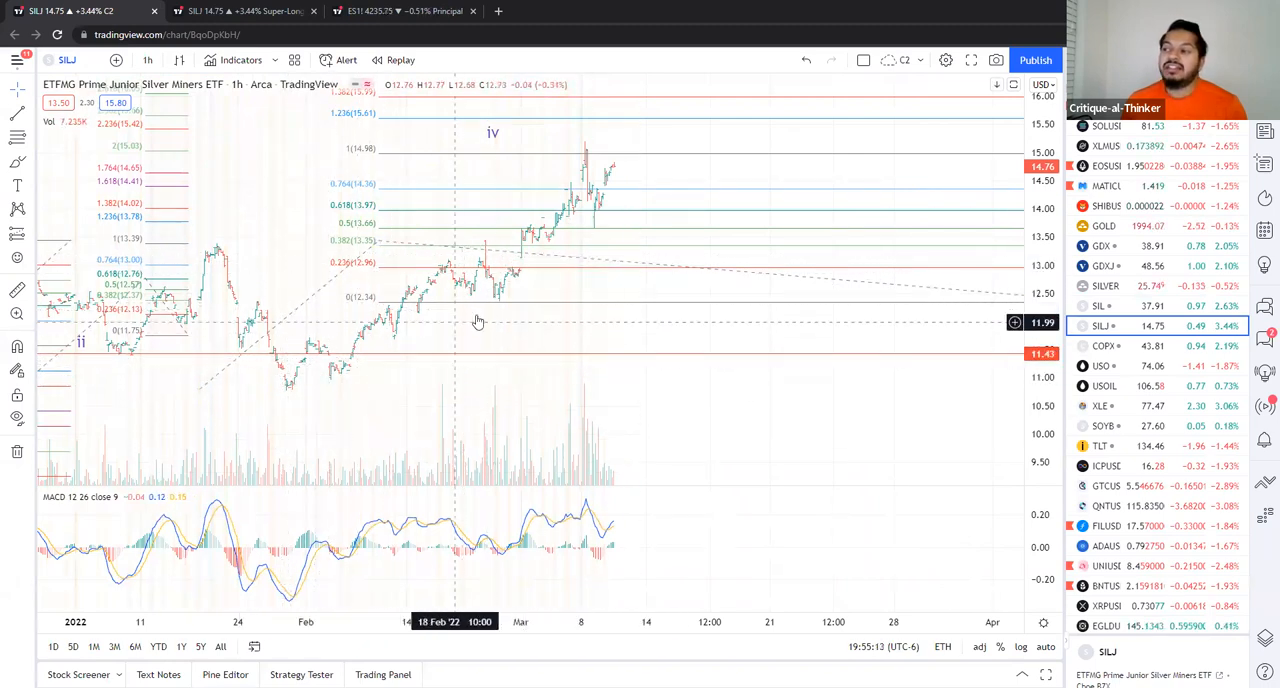
{"action": "mouse_move", "coordinate": [354, 374]}
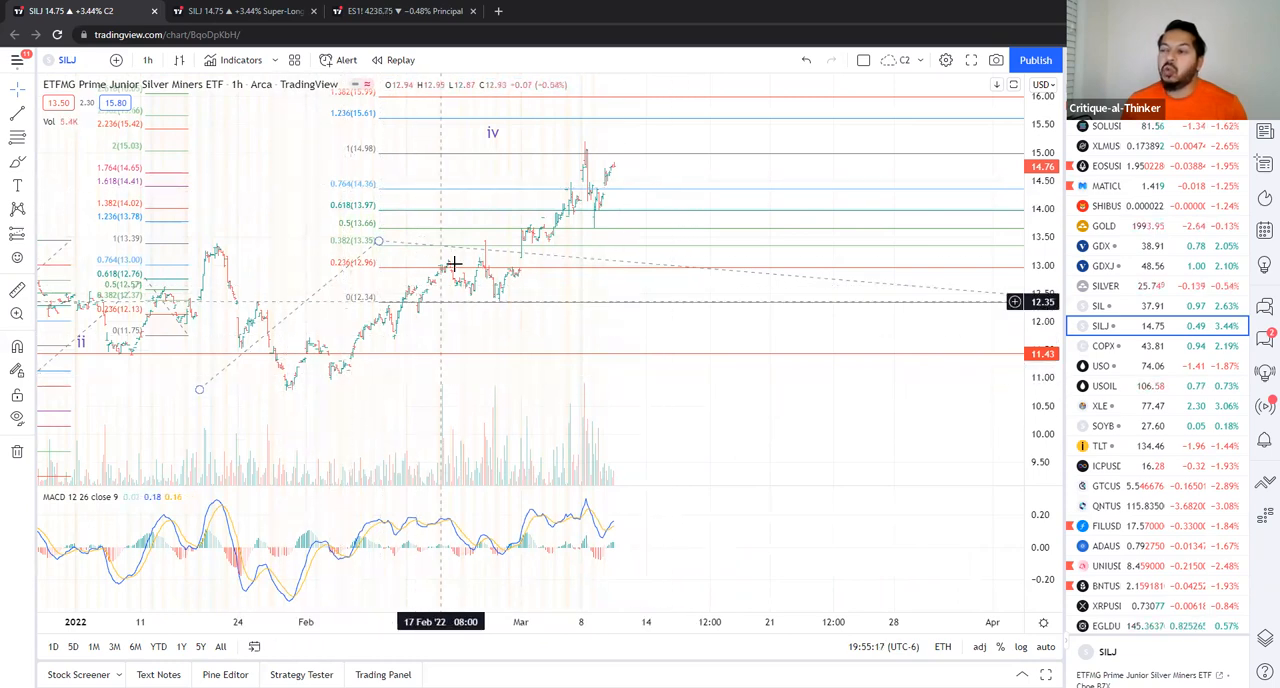
{"action": "mouse_move", "coordinate": [865, 347]}
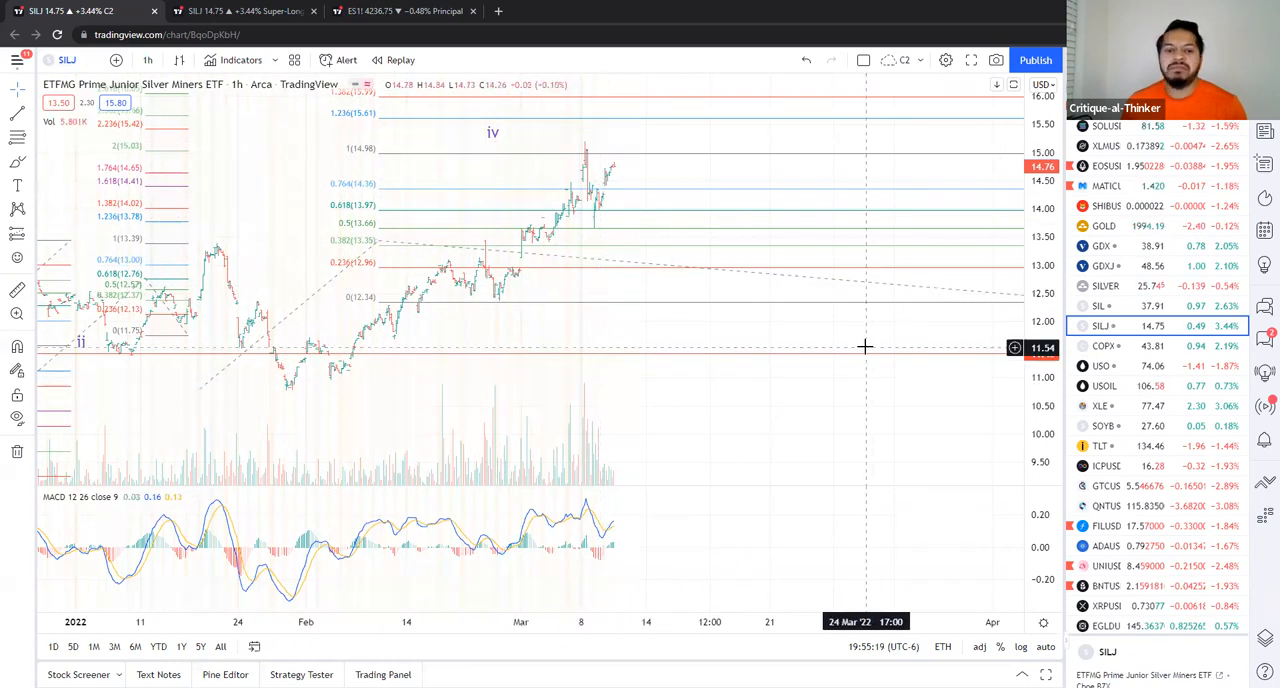
Choose the Trend-Based Fib Extension from the Fibonacci tools group.
{"action": "left_click", "coordinate": [11, 137]}
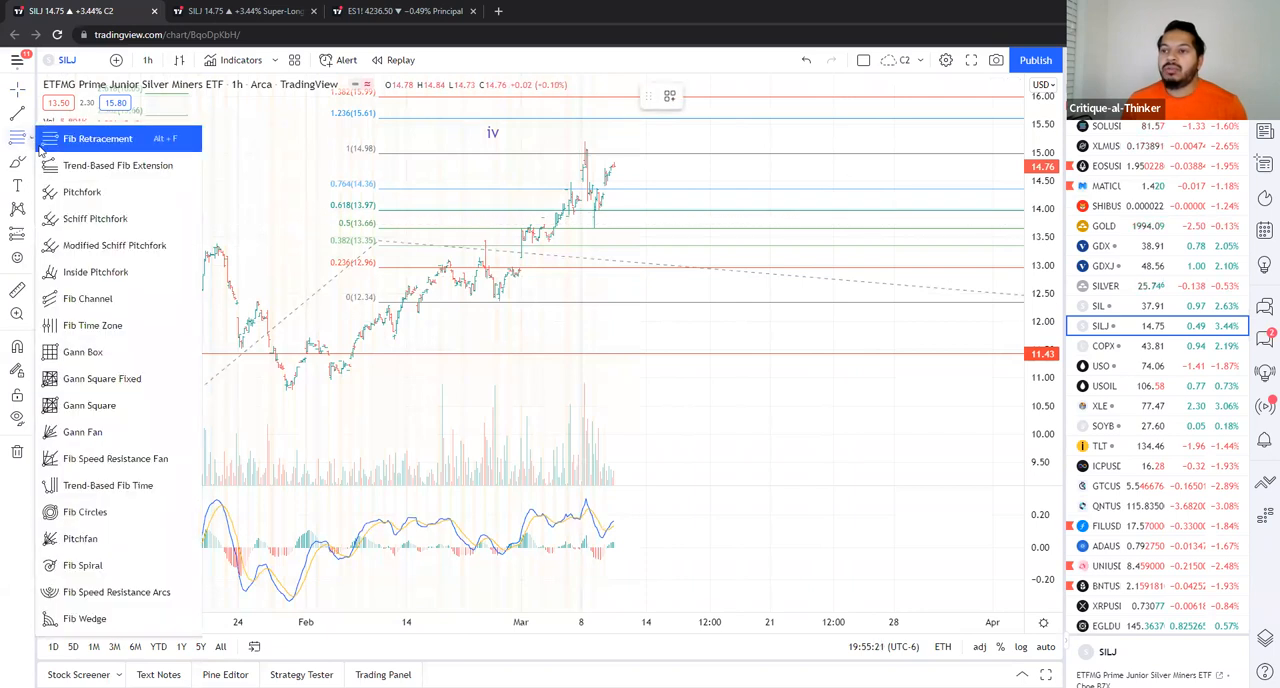
{"action": "left_click", "coordinate": [98, 138]}
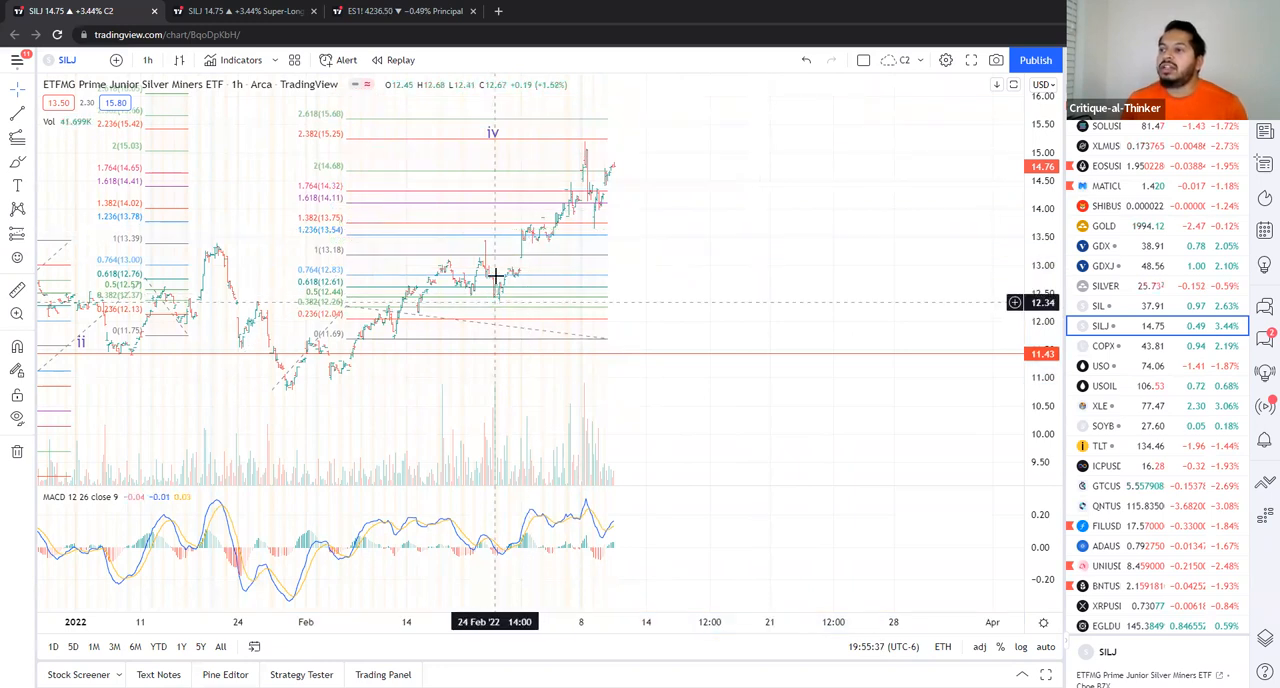
{"action": "mouse_move", "coordinate": [565, 350]}
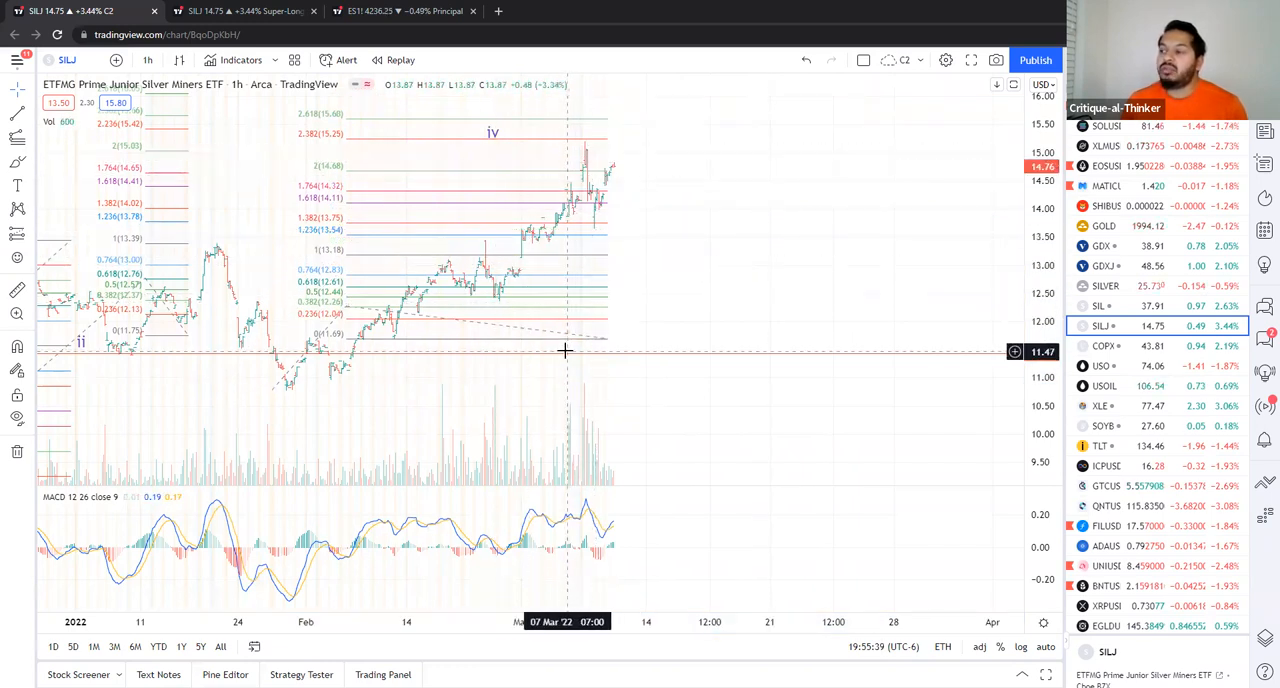
{"action": "mouse_move", "coordinate": [486, 245]}
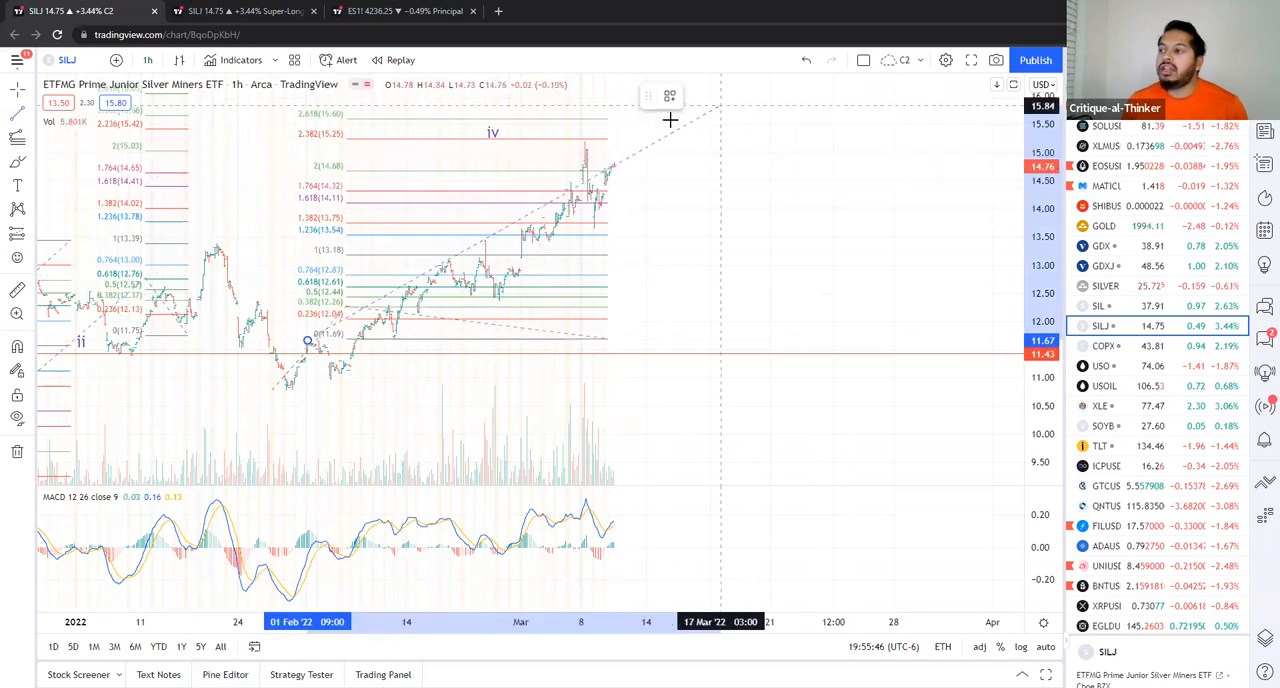
{"action": "mouse_move", "coordinate": [652, 138]}
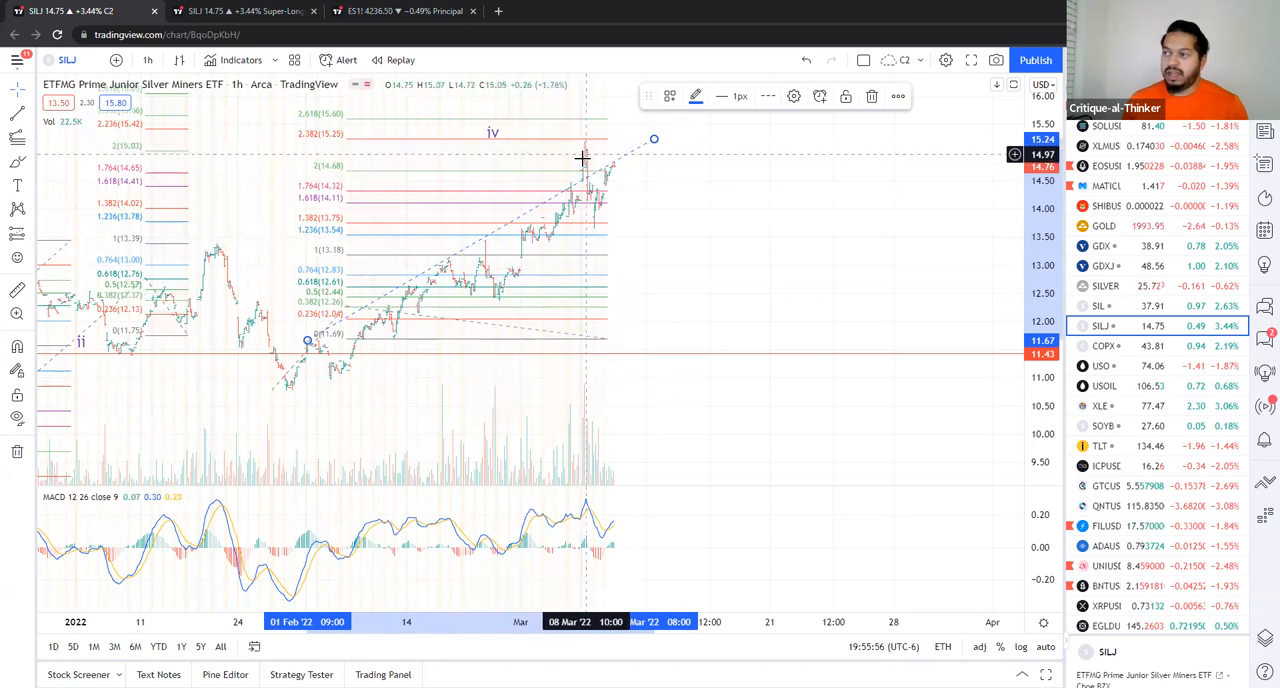
{"action": "mouse_move", "coordinate": [569, 153]}
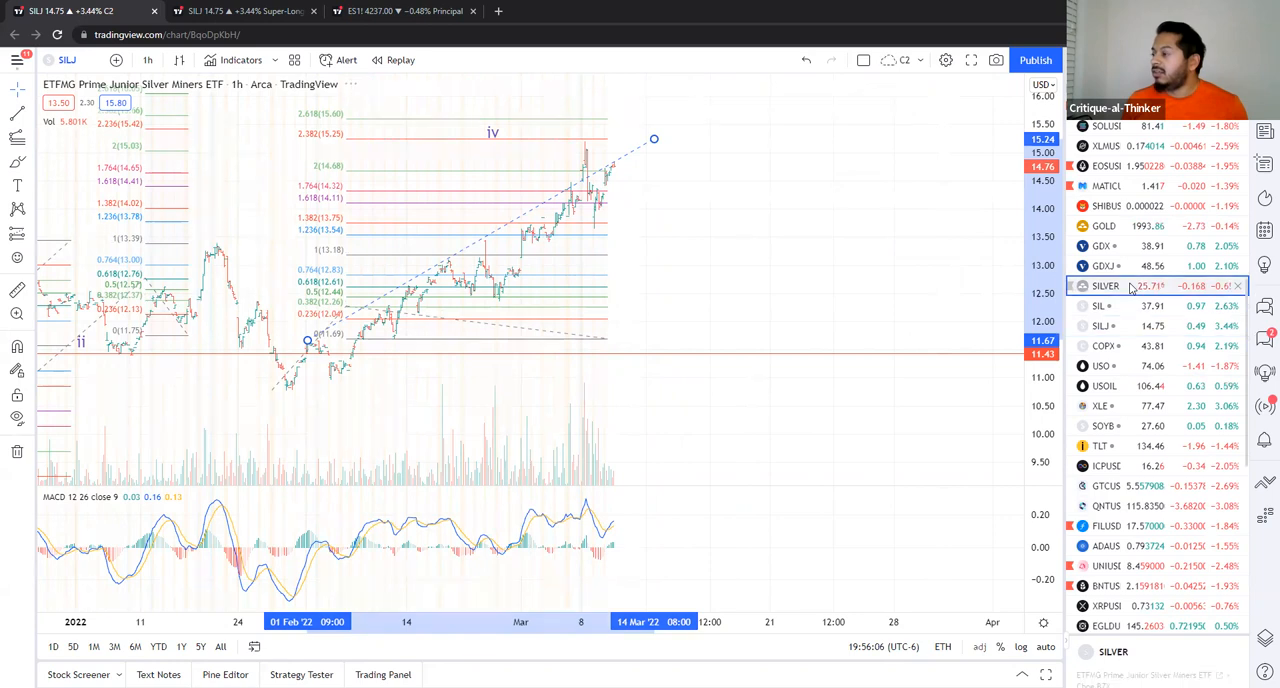
Flip through Silver, GDX and SIL, then open the Super-Long-Term SILJ daily layout.
{"action": "left_click", "coordinate": [1107, 287]}
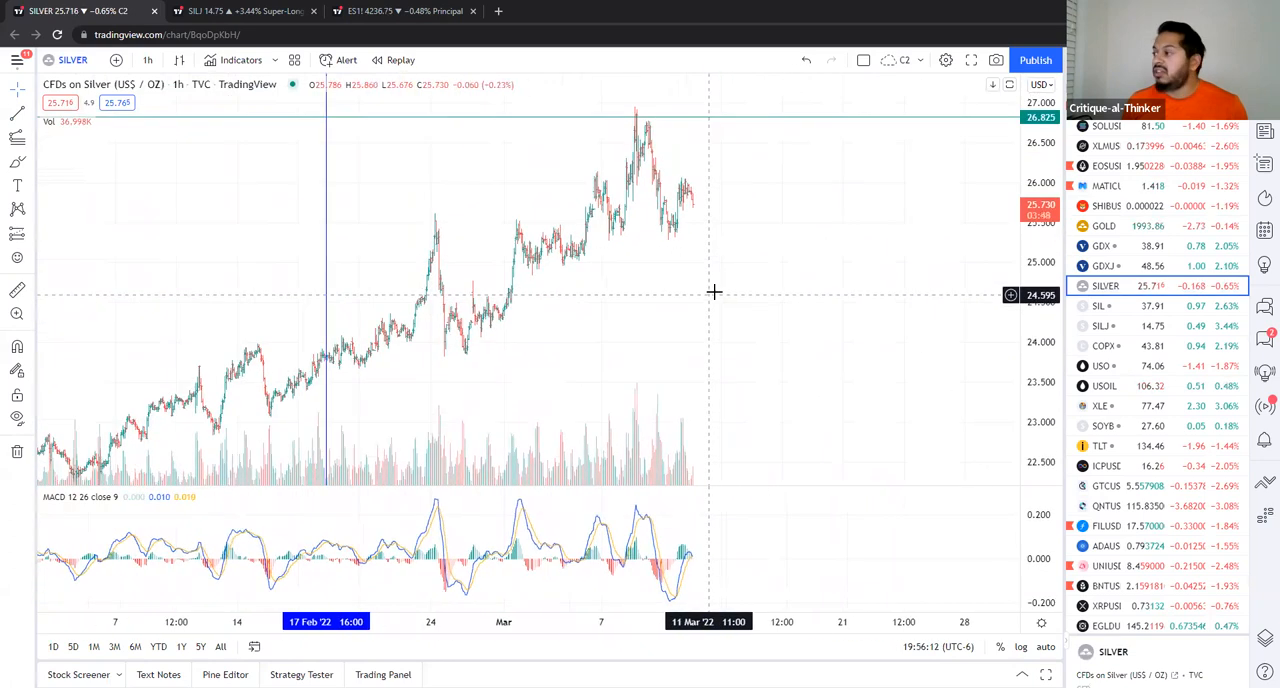
{"action": "left_click", "coordinate": [1104, 245]}
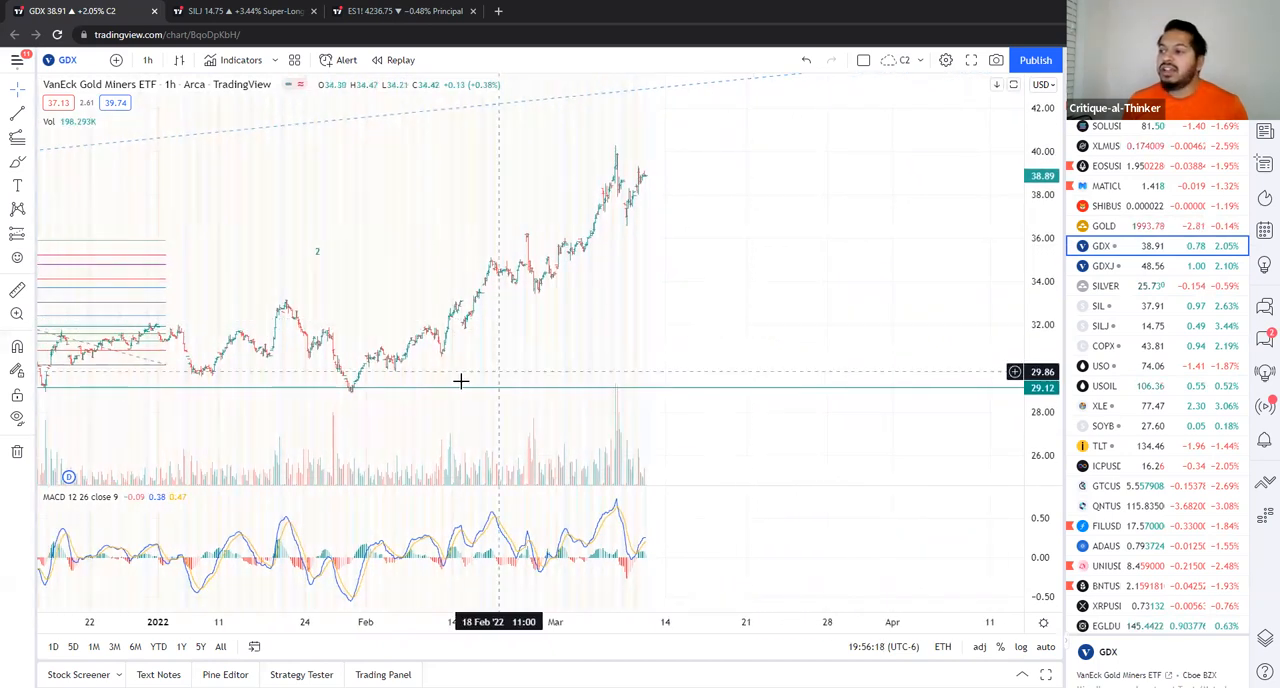
{"action": "mouse_move", "coordinate": [773, 291]}
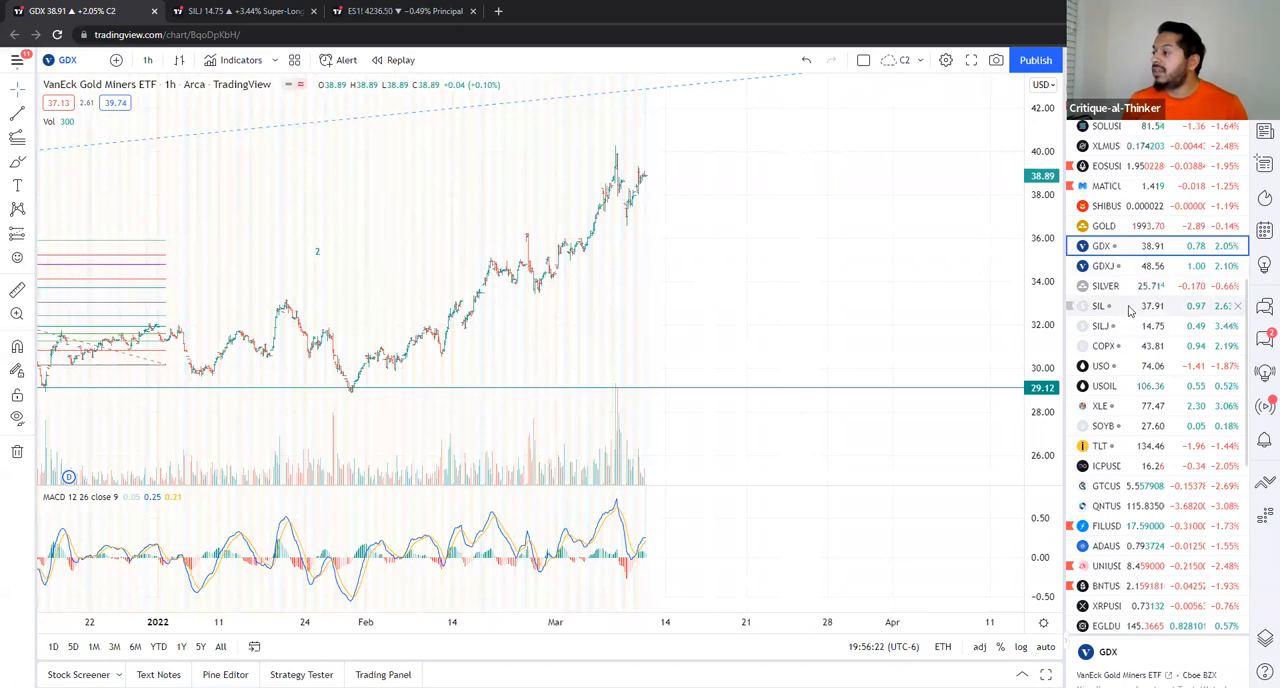
{"action": "left_click", "coordinate": [1103, 305]}
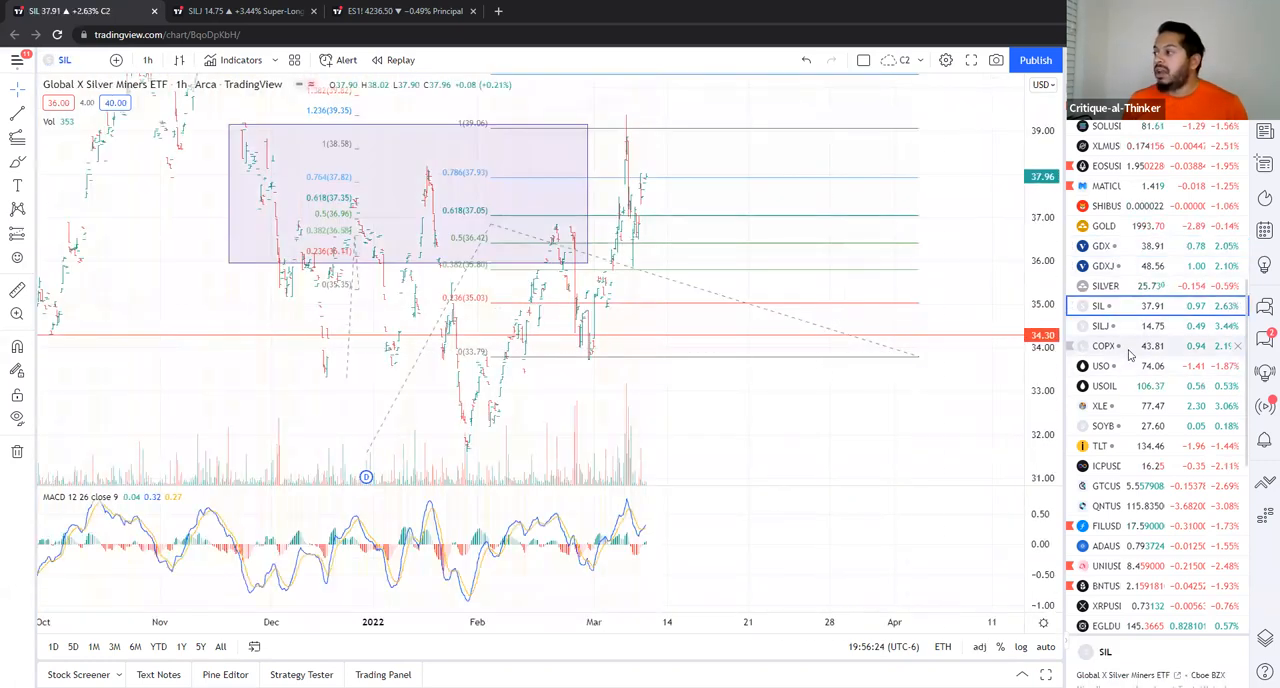
{"action": "left_click", "coordinate": [210, 11]}
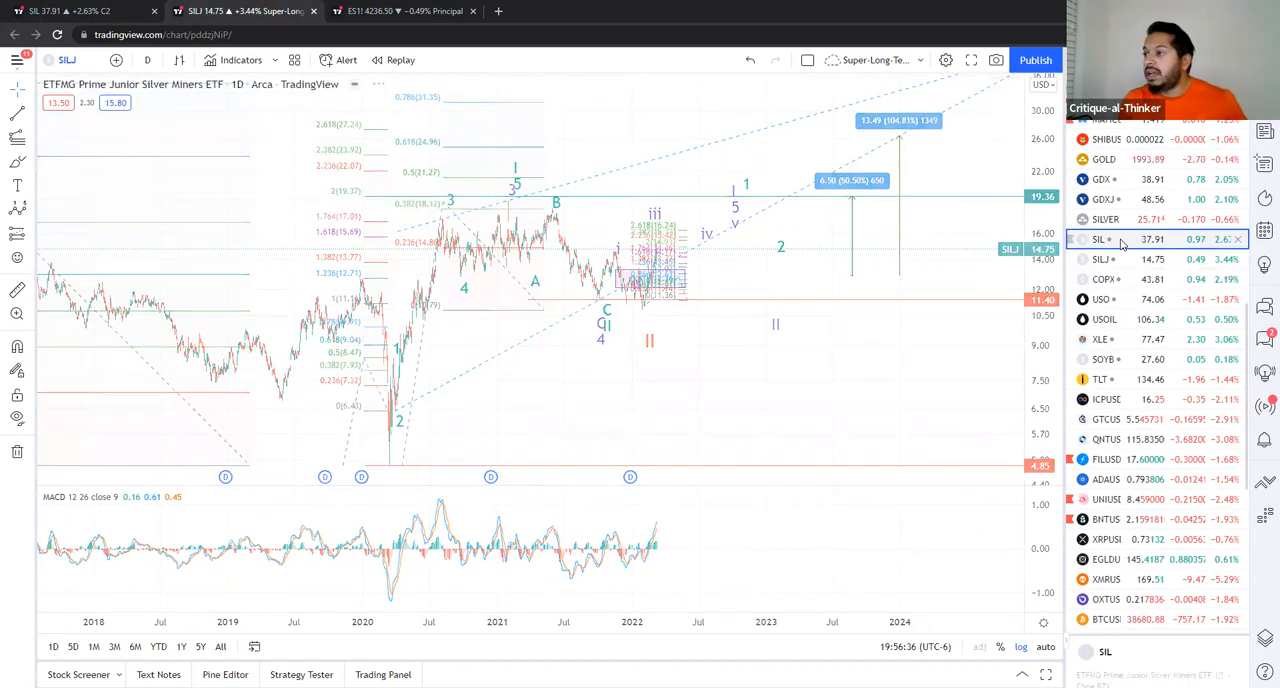
Load SIL into the long-term daily wave-count chart.
{"action": "left_click", "coordinate": [1120, 239]}
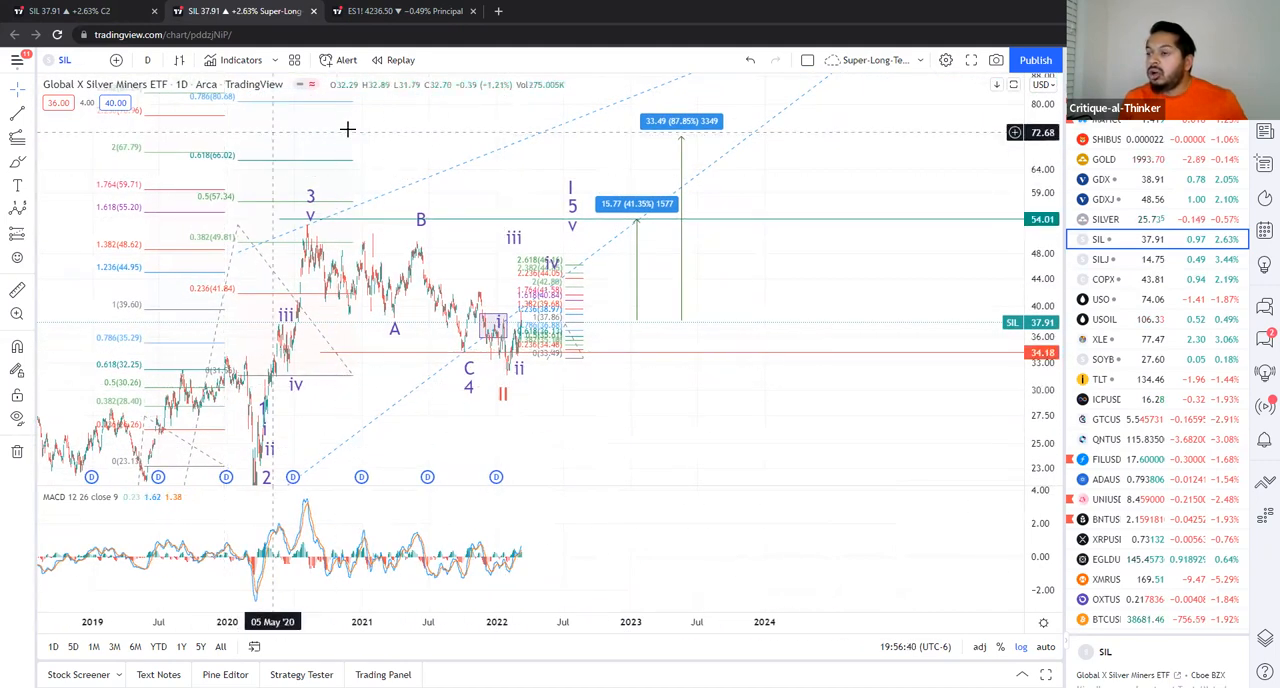
{"action": "mouse_move", "coordinate": [553, 300]}
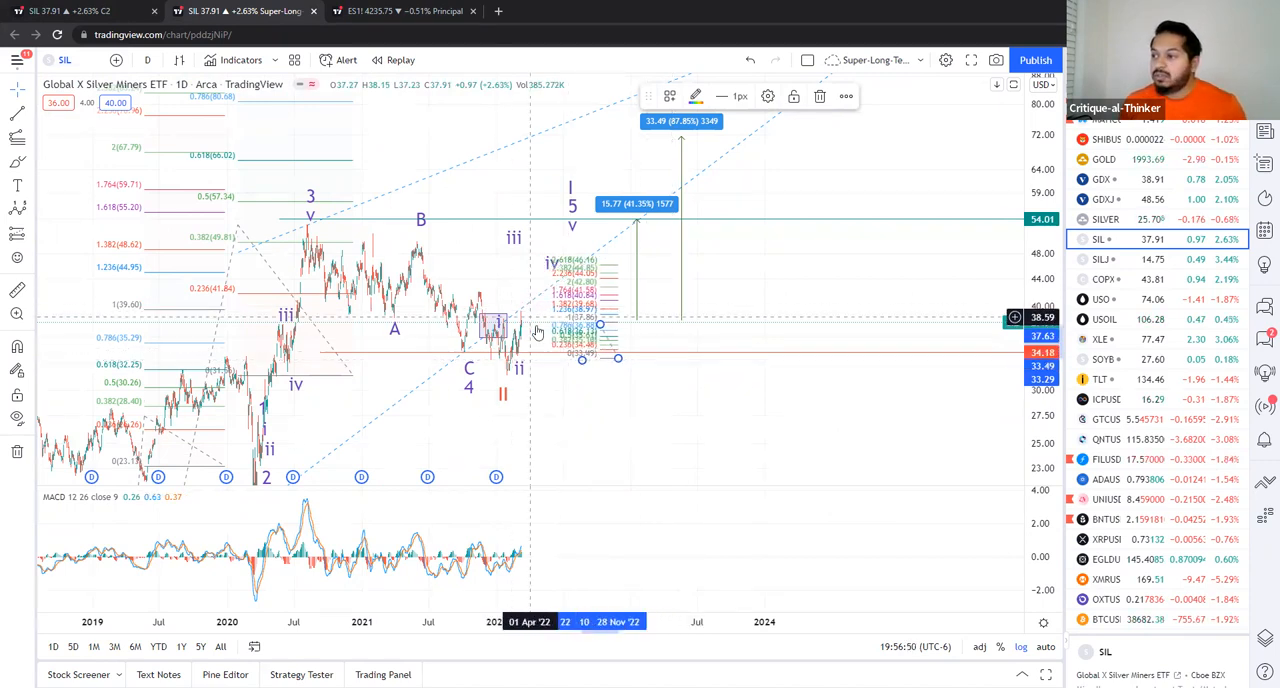
{"action": "mouse_move", "coordinate": [570, 248]}
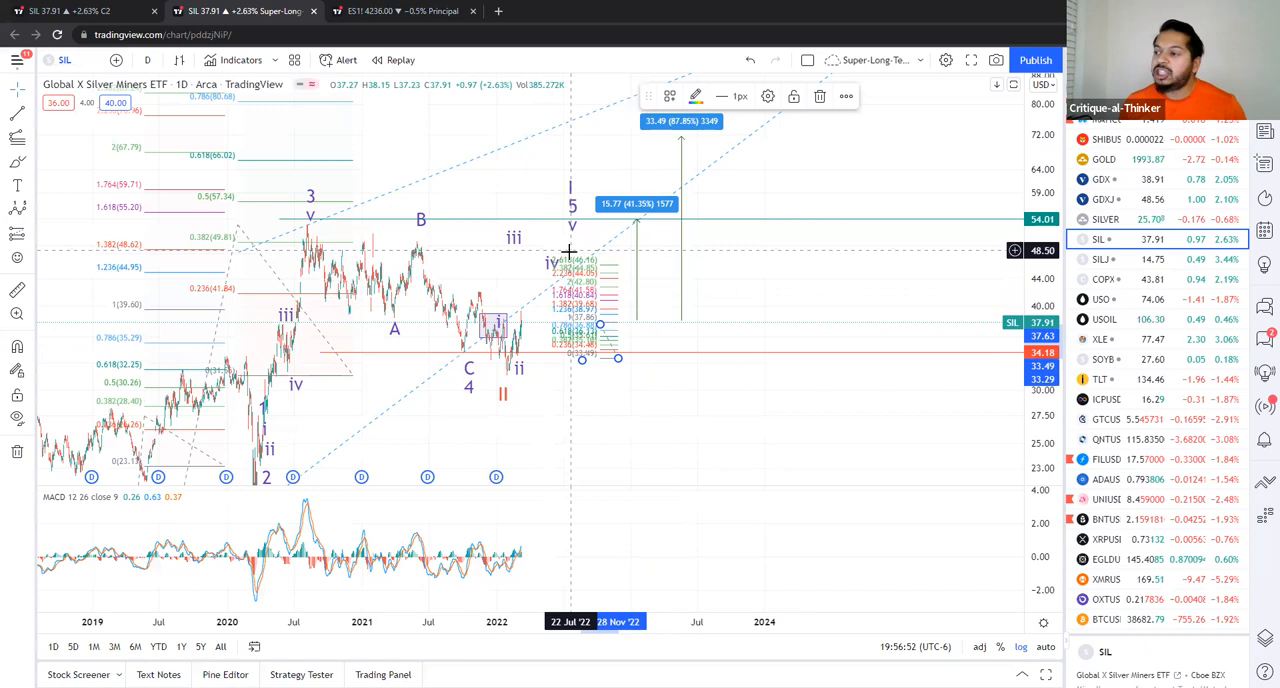
{"action": "mouse_move", "coordinate": [541, 310]}
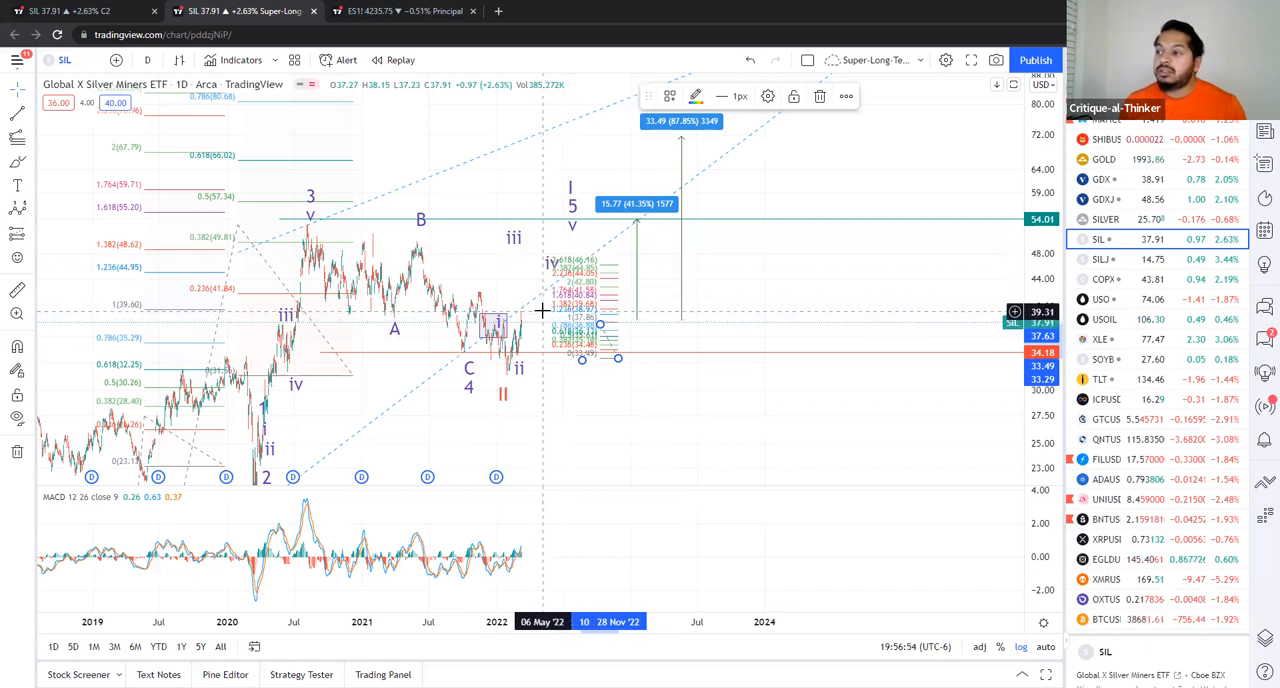
{"action": "mouse_move", "coordinate": [560, 287]}
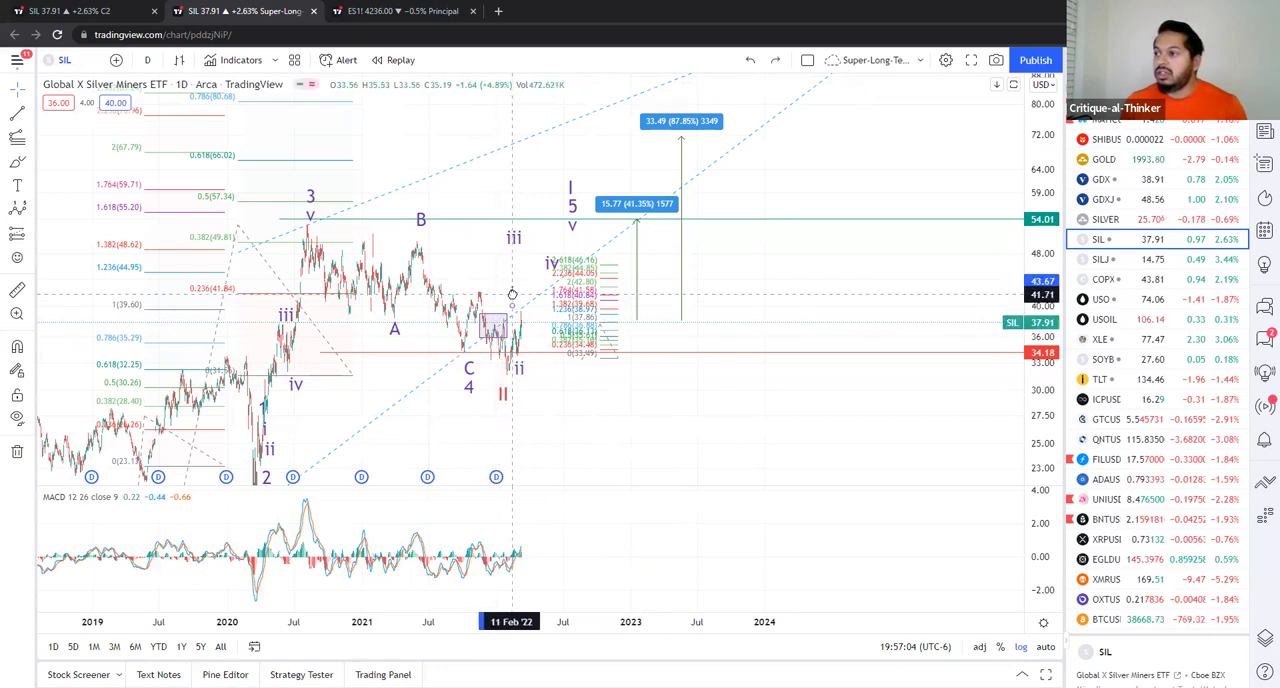
{"action": "mouse_move", "coordinate": [535, 363]}
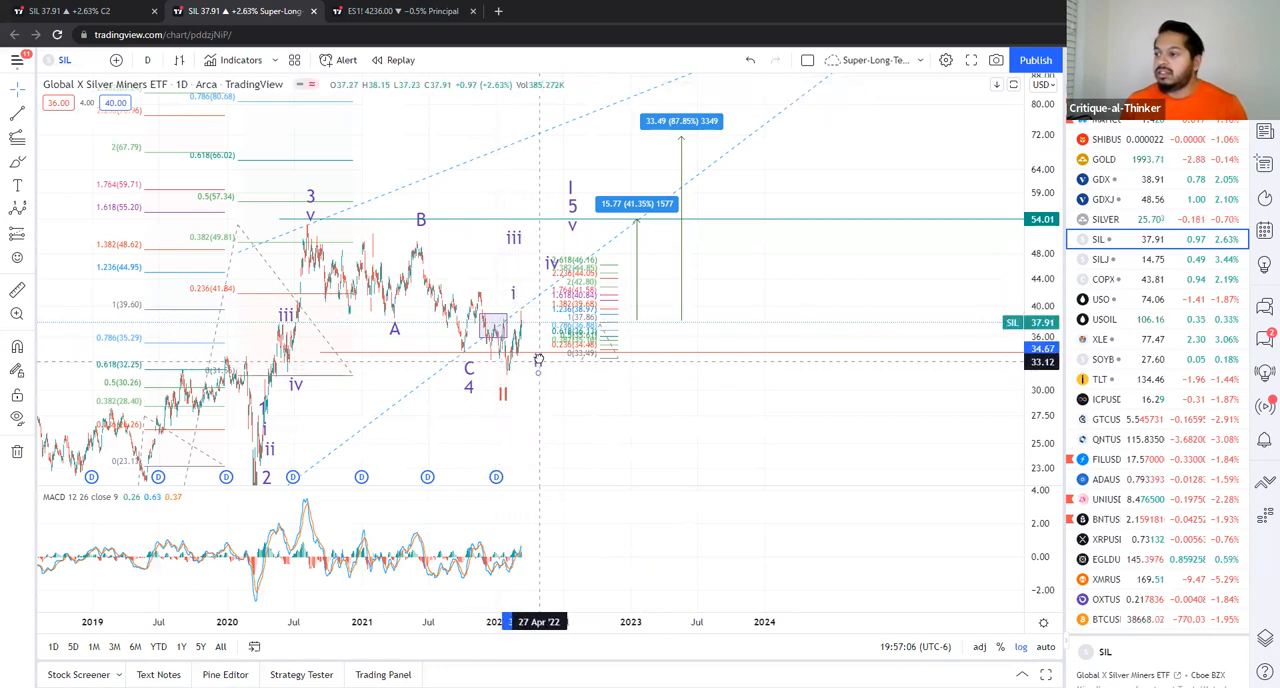
{"action": "mouse_move", "coordinate": [544, 240]}
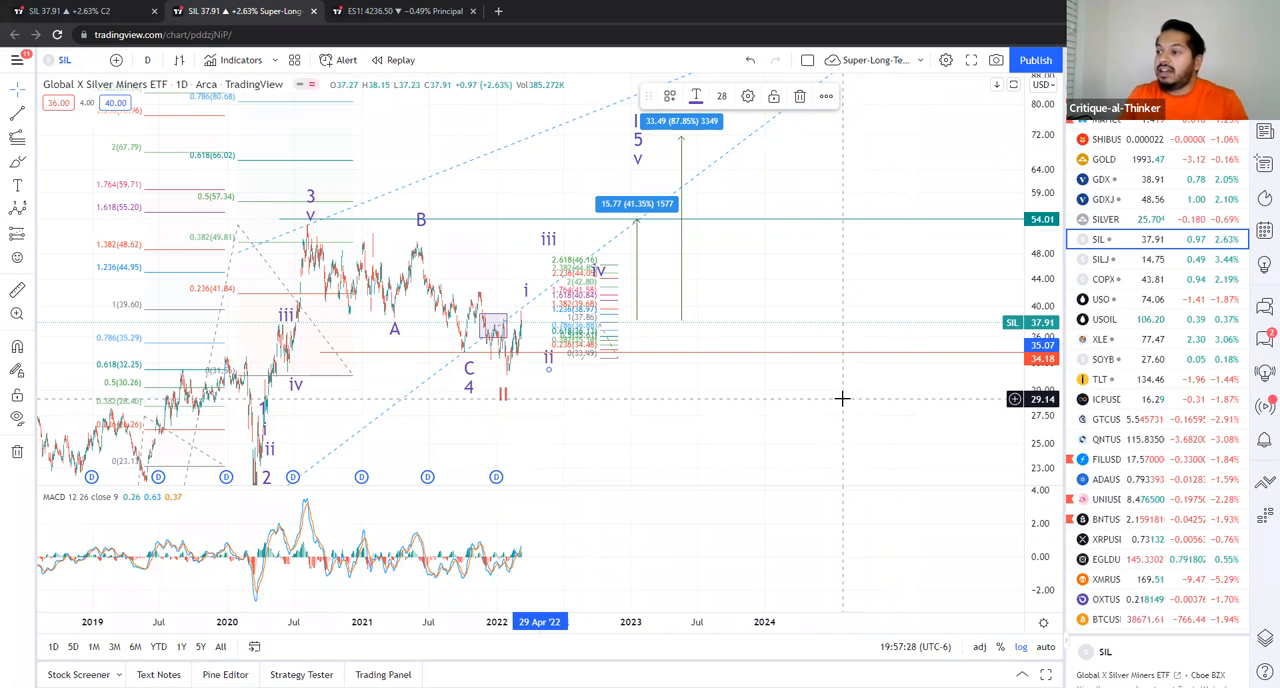
{"action": "mouse_move", "coordinate": [525, 360]}
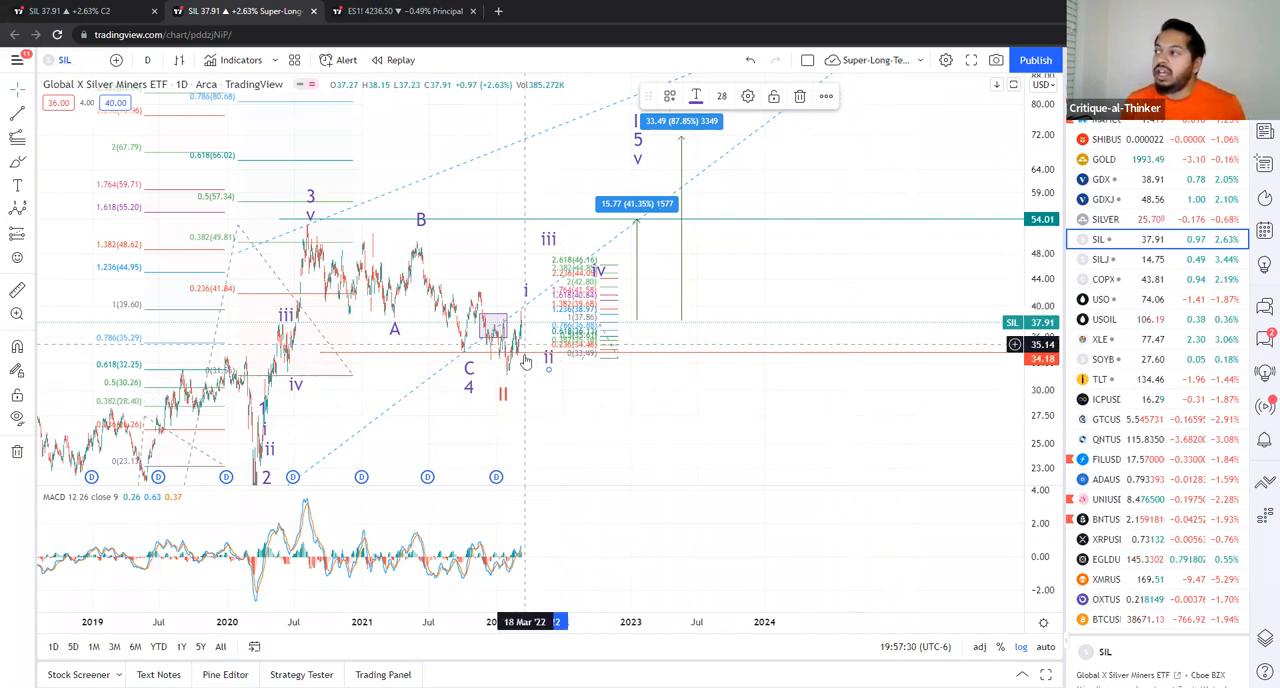
{"action": "mouse_move", "coordinate": [760, 465]}
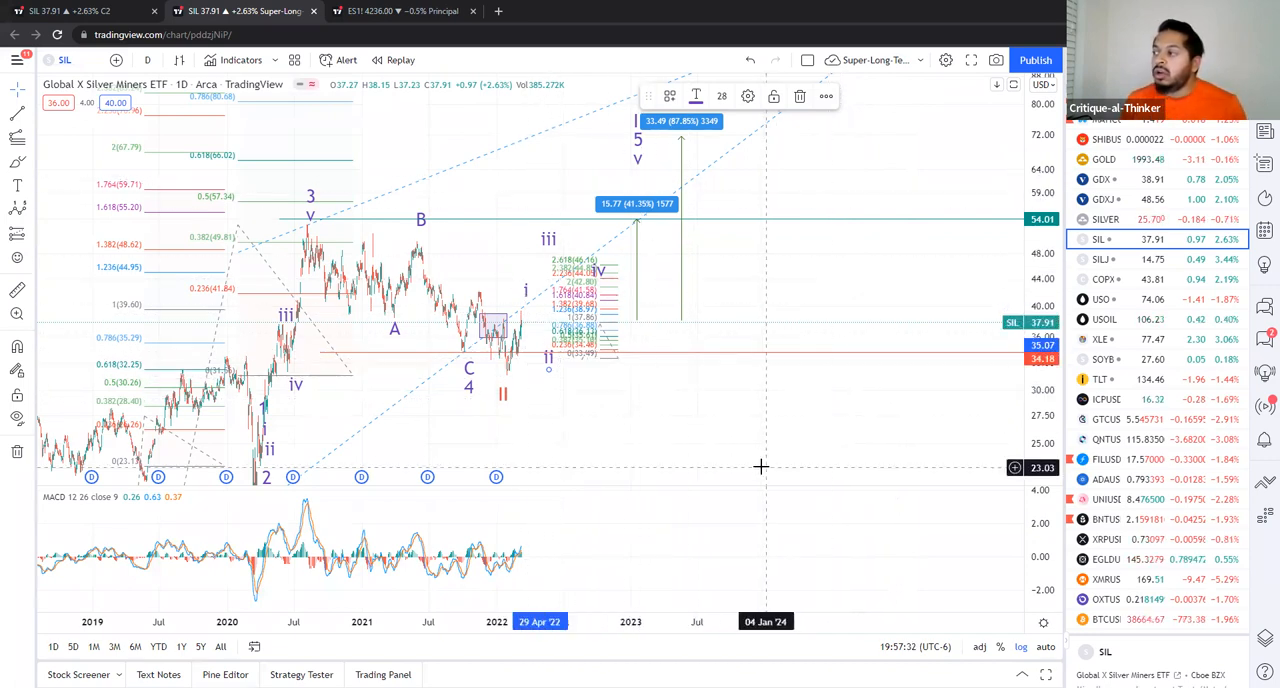
{"action": "mouse_move", "coordinate": [990, 297]}
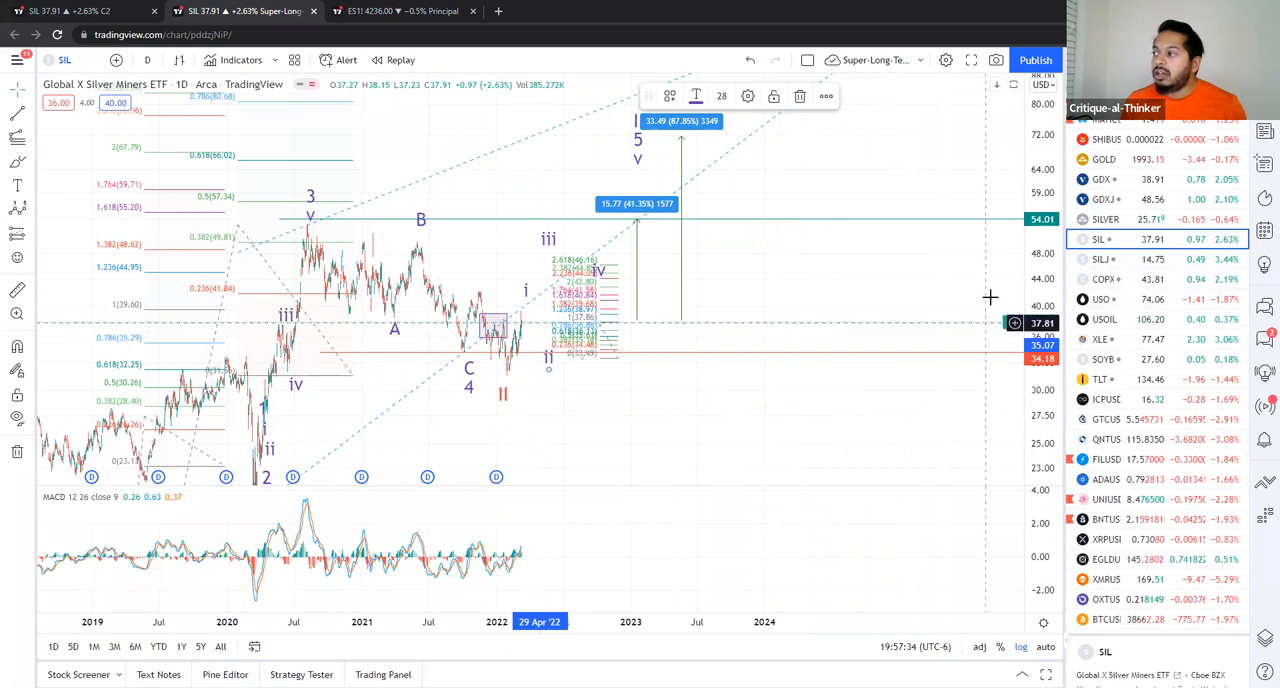
{"action": "mouse_move", "coordinate": [979, 157]}
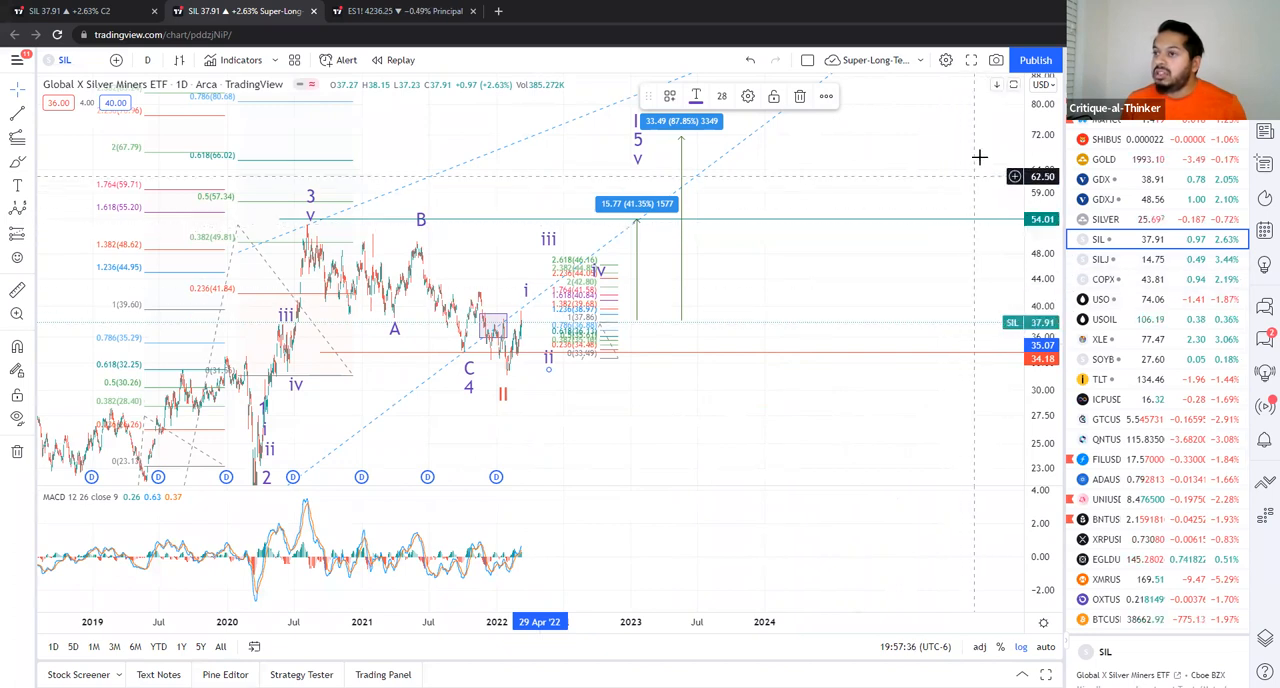
{"action": "mouse_move", "coordinate": [544, 298]}
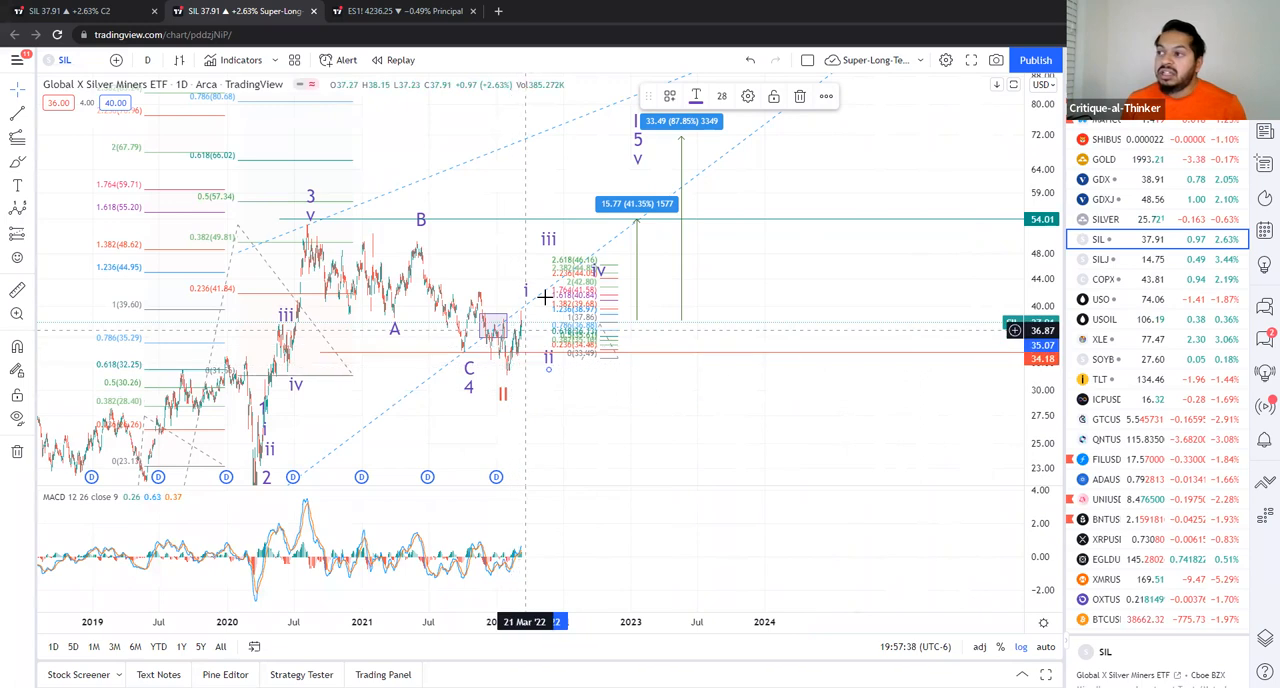
{"action": "mouse_move", "coordinate": [637, 190]}
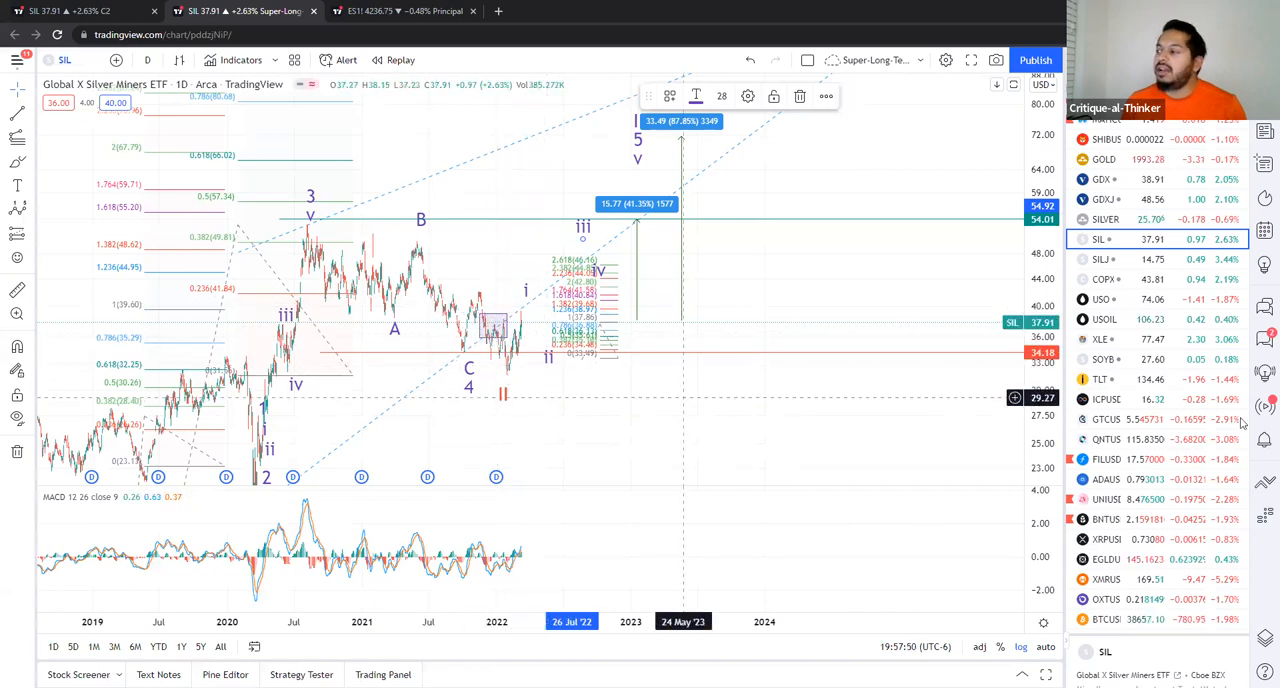
{"action": "mouse_move", "coordinate": [683, 418]}
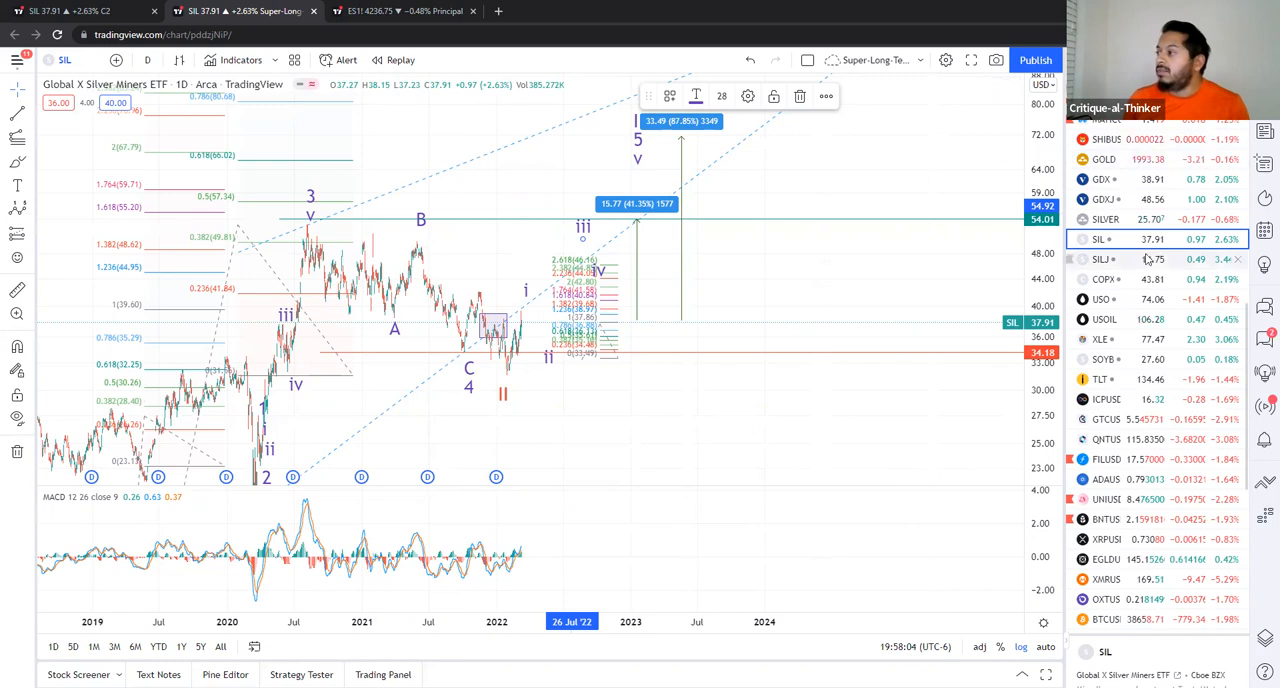
Switch the long-term chart to SILJ's daily wave count.
{"action": "left_click", "coordinate": [1102, 259]}
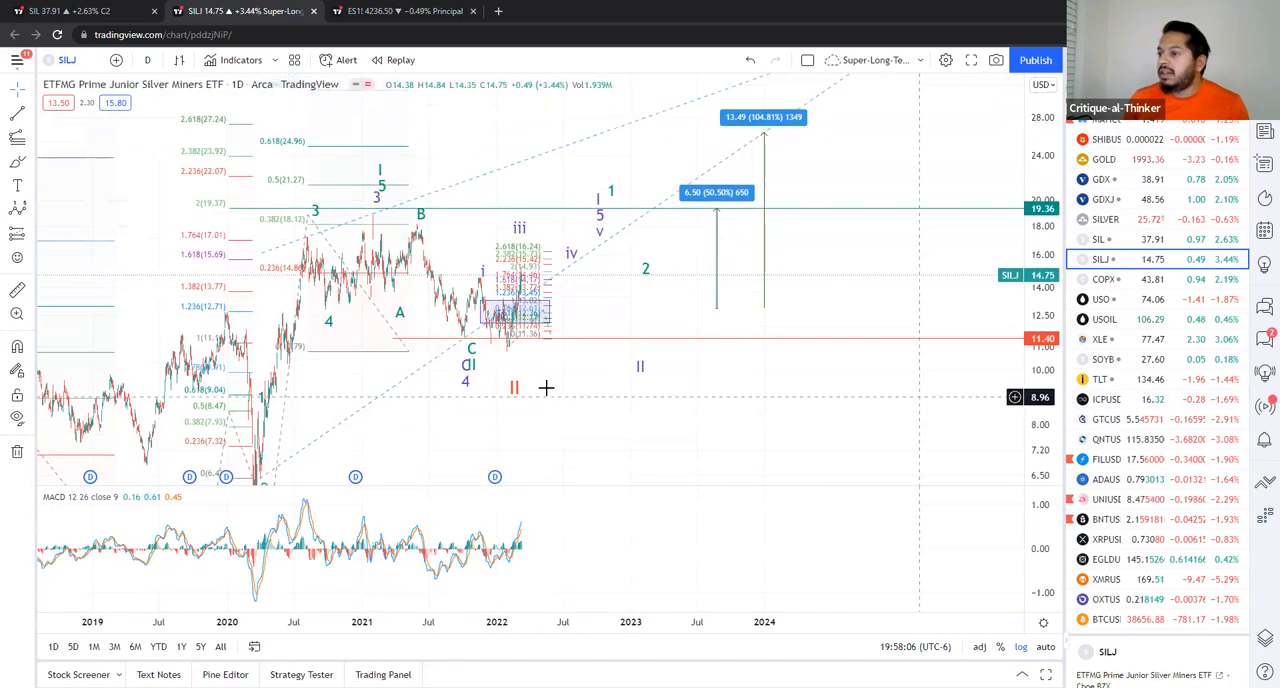
{"action": "mouse_move", "coordinate": [463, 303]}
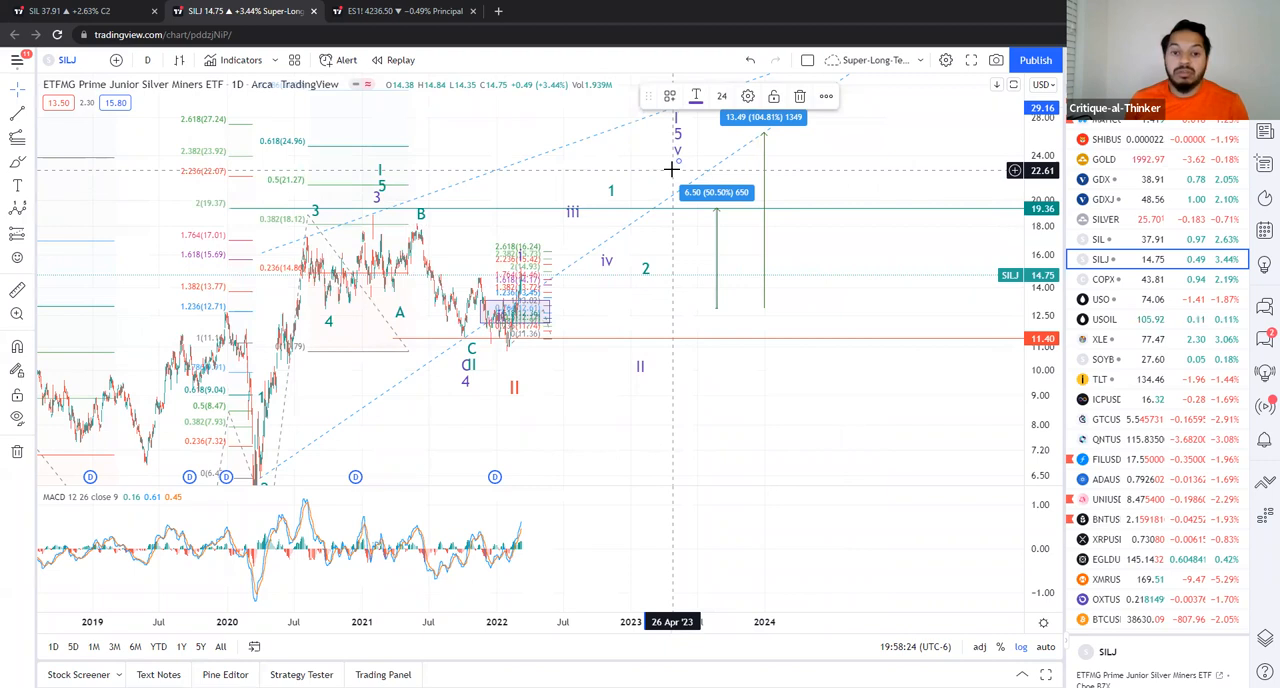
{"action": "mouse_move", "coordinate": [632, 196]}
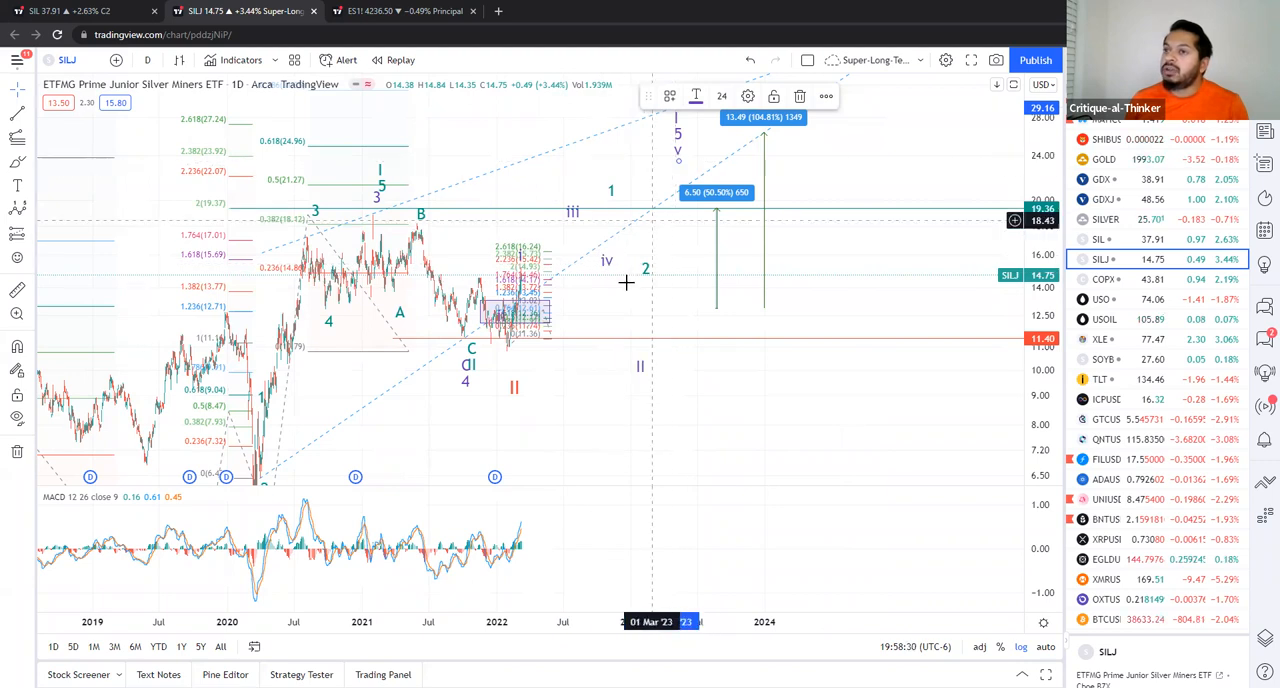
{"action": "mouse_move", "coordinate": [680, 390]}
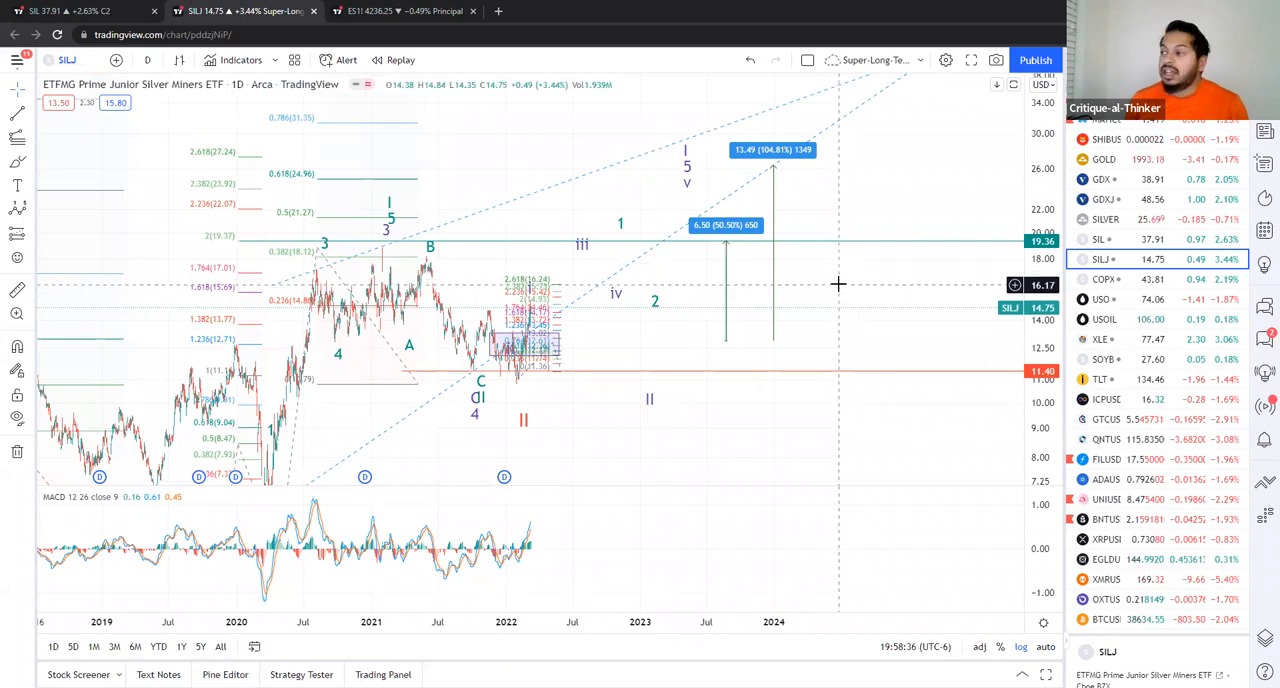
{"action": "mouse_move", "coordinate": [939, 349]}
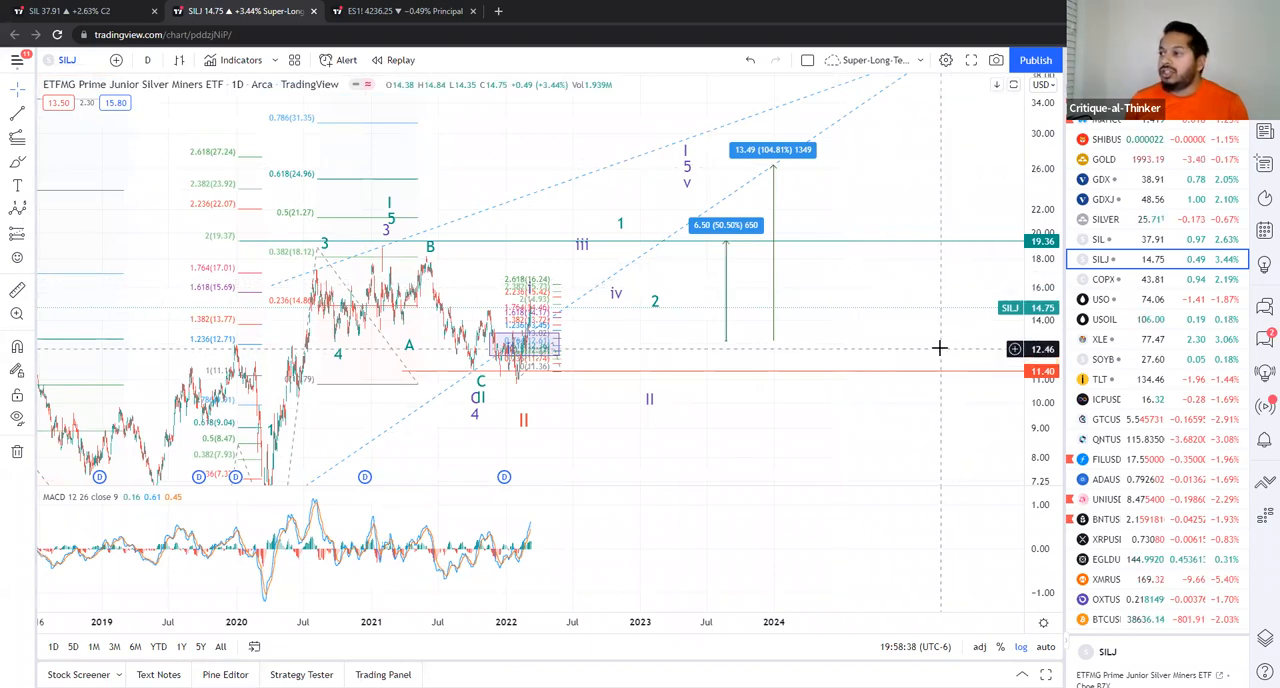
{"action": "mouse_move", "coordinate": [708, 448]}
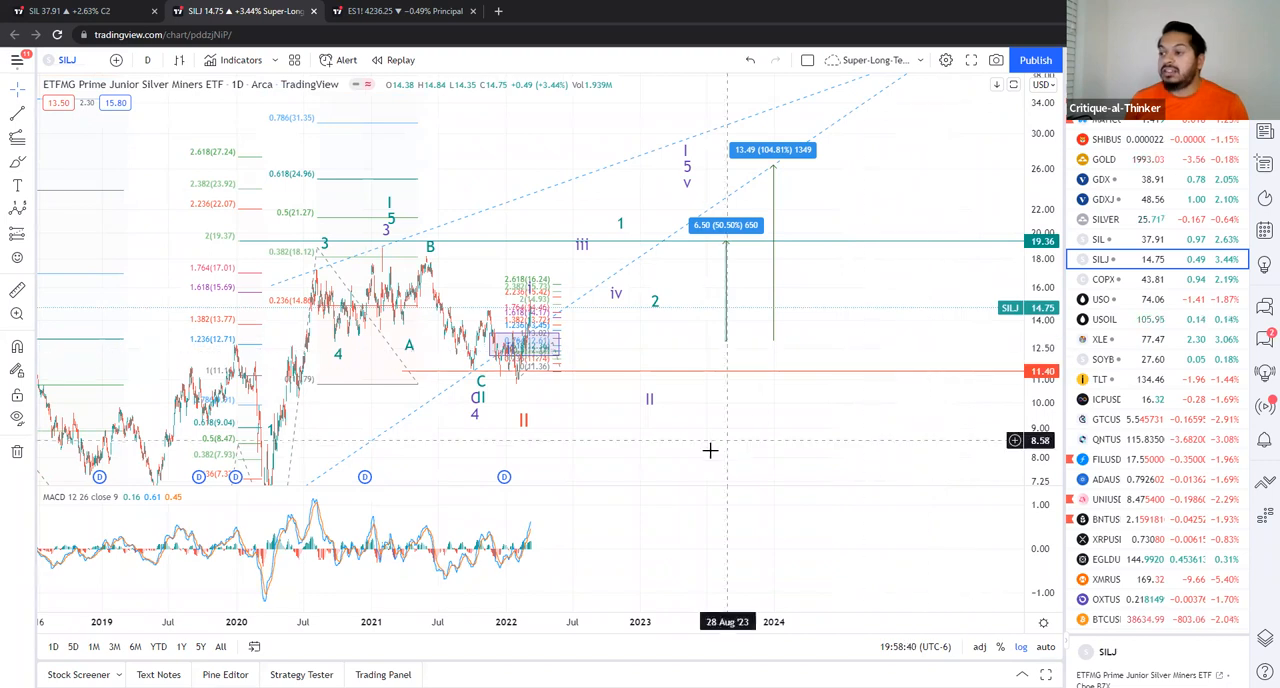
{"action": "mouse_move", "coordinate": [691, 422]}
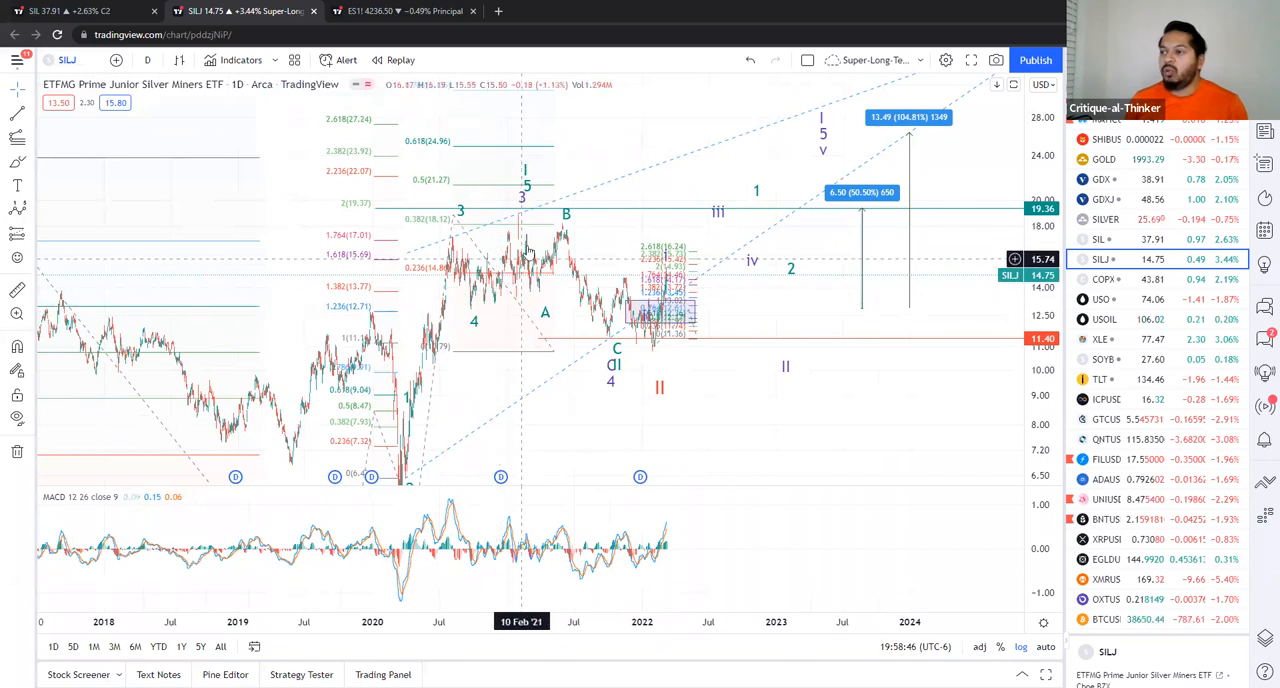
{"action": "mouse_move", "coordinate": [471, 322]}
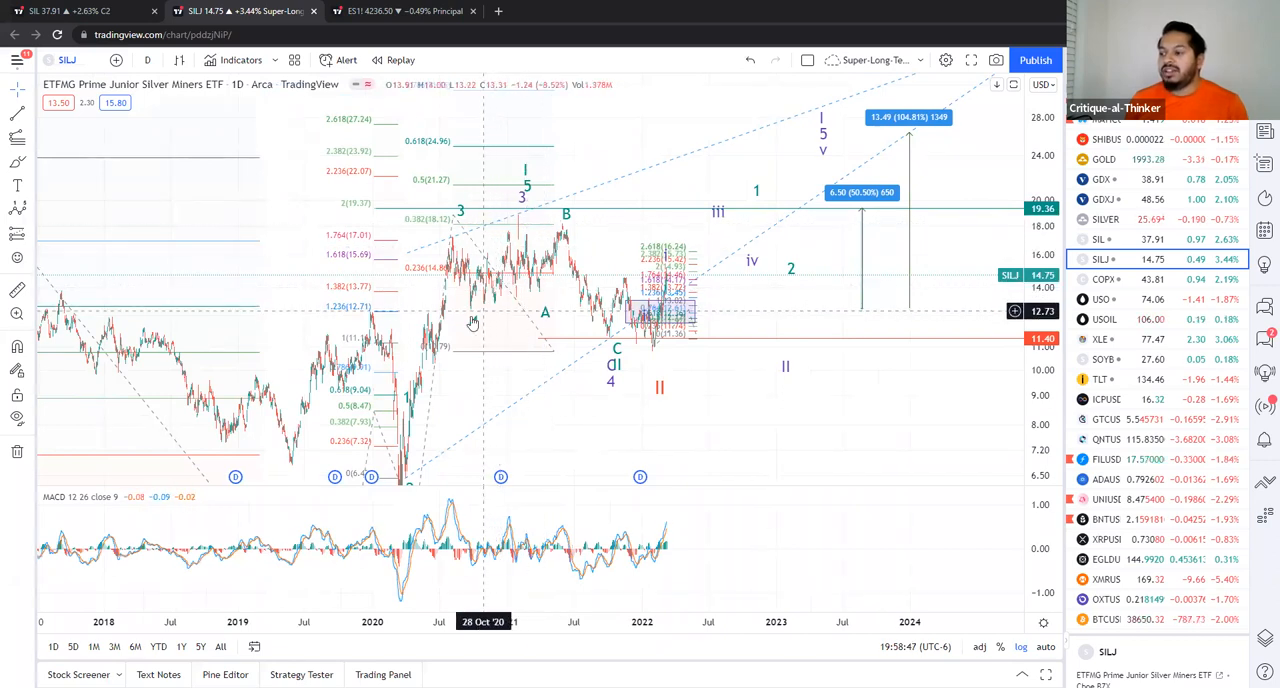
{"action": "mouse_move", "coordinate": [673, 380]}
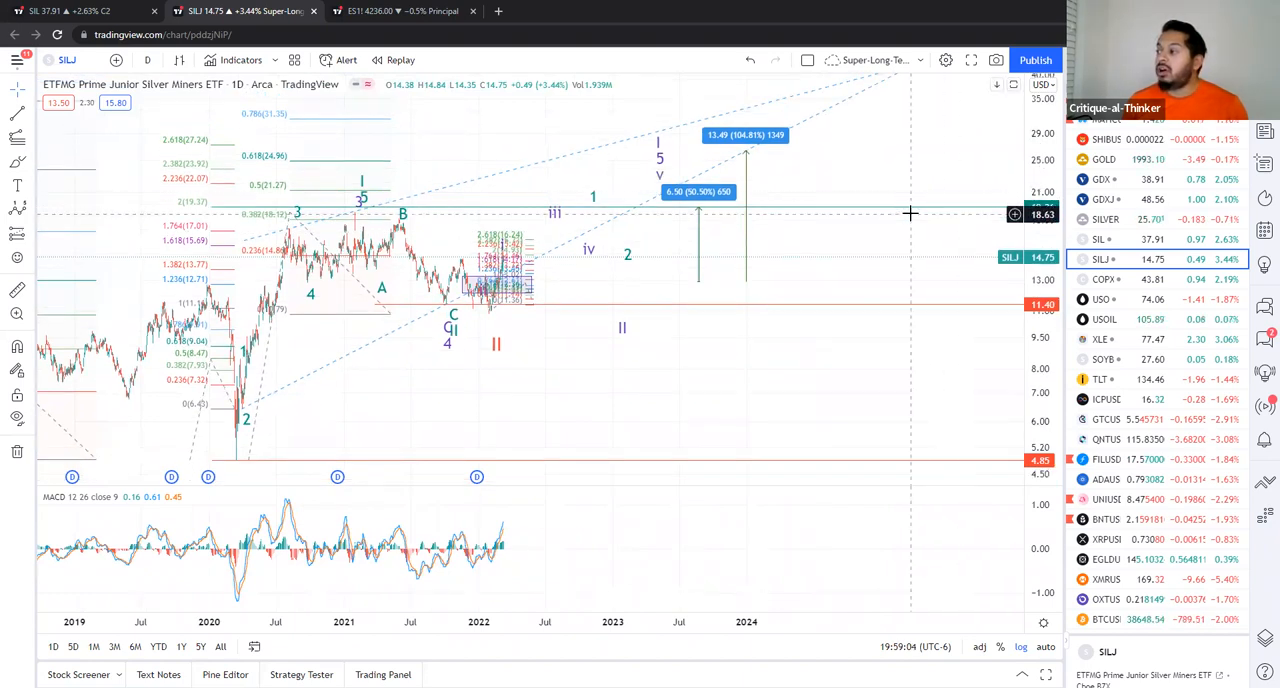
{"action": "mouse_move", "coordinate": [897, 196]}
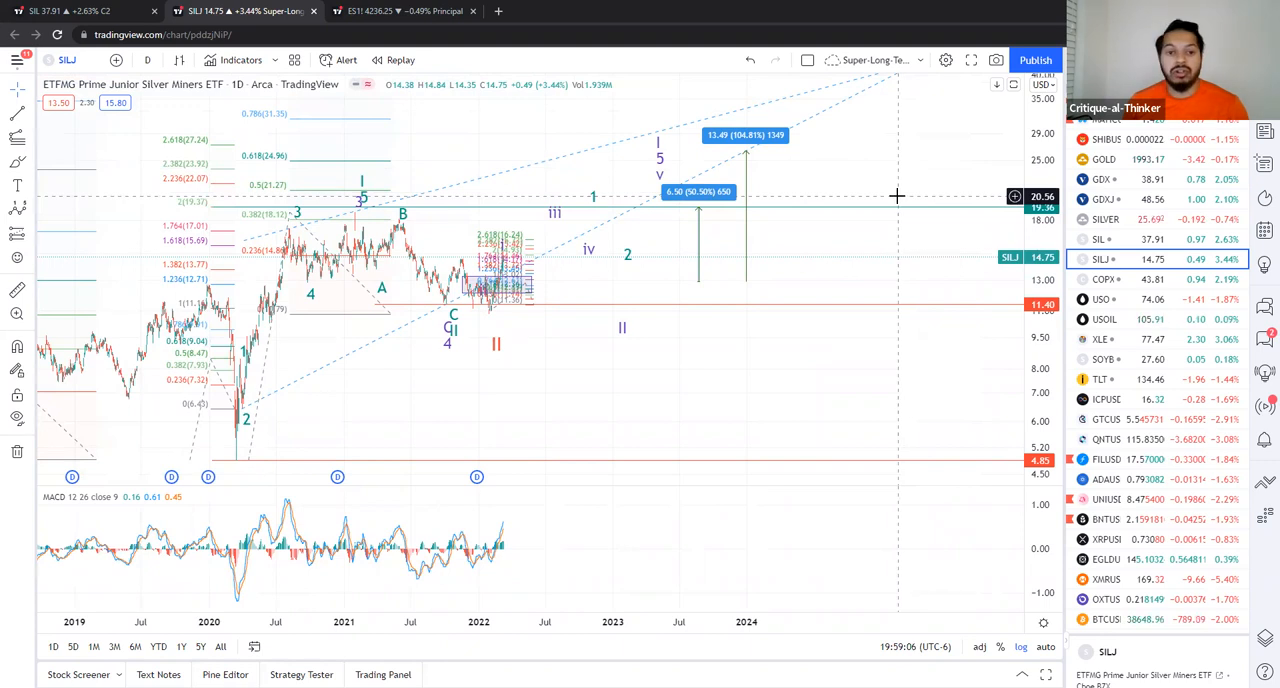